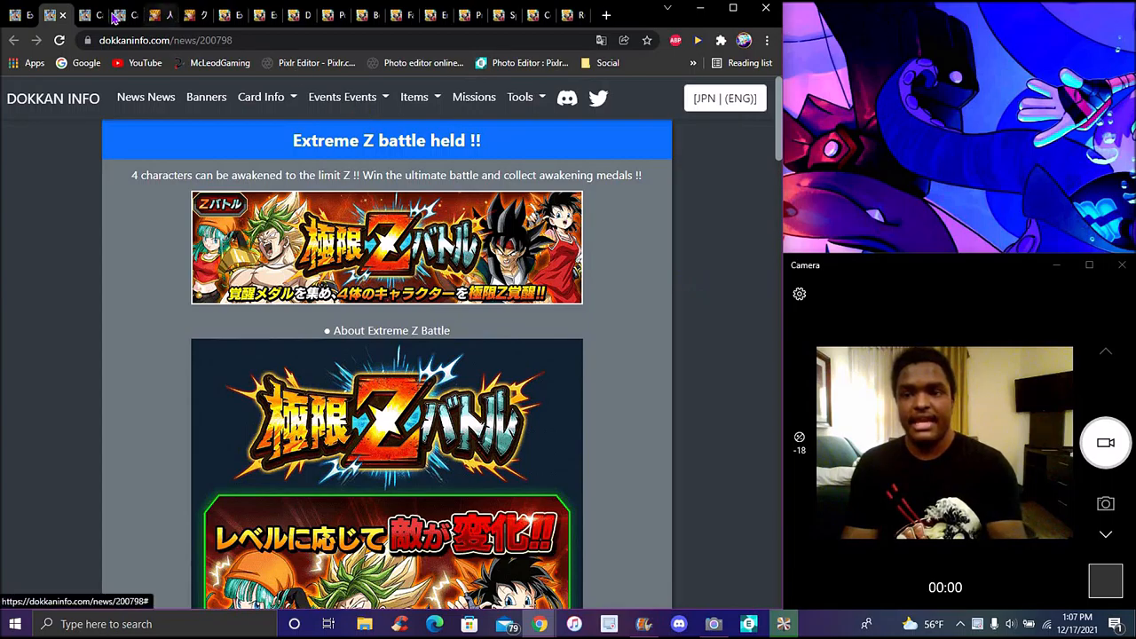
# Open the Crossover Category Gasha banner page from the Extreme Z-Battle news
pyautogui.click(124, 14)
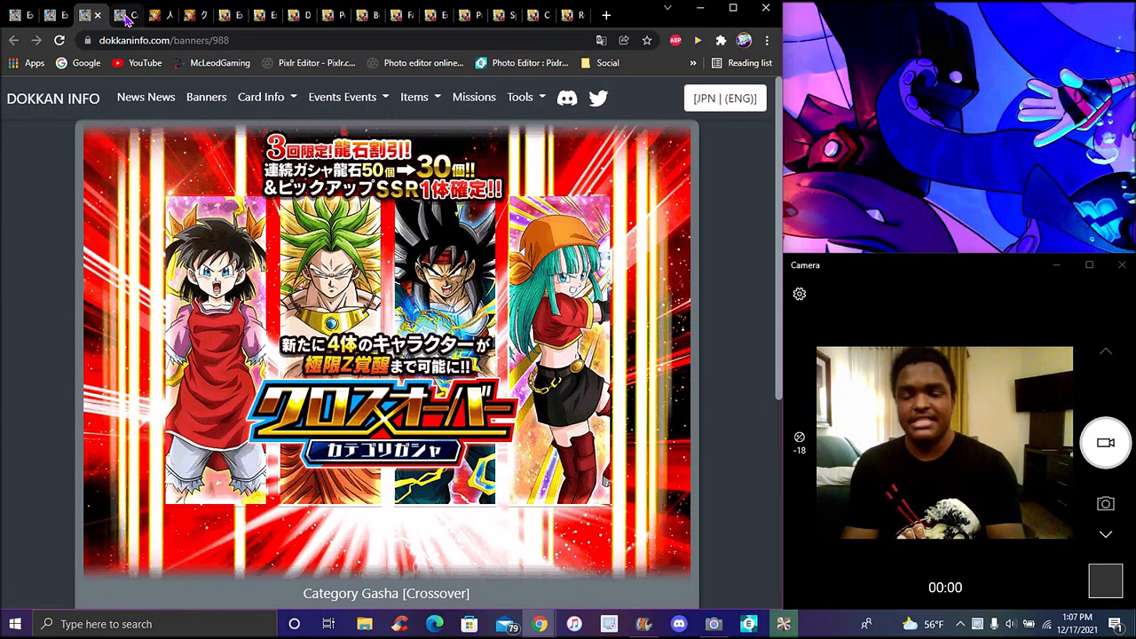
pyautogui.moveTo(126, 15)
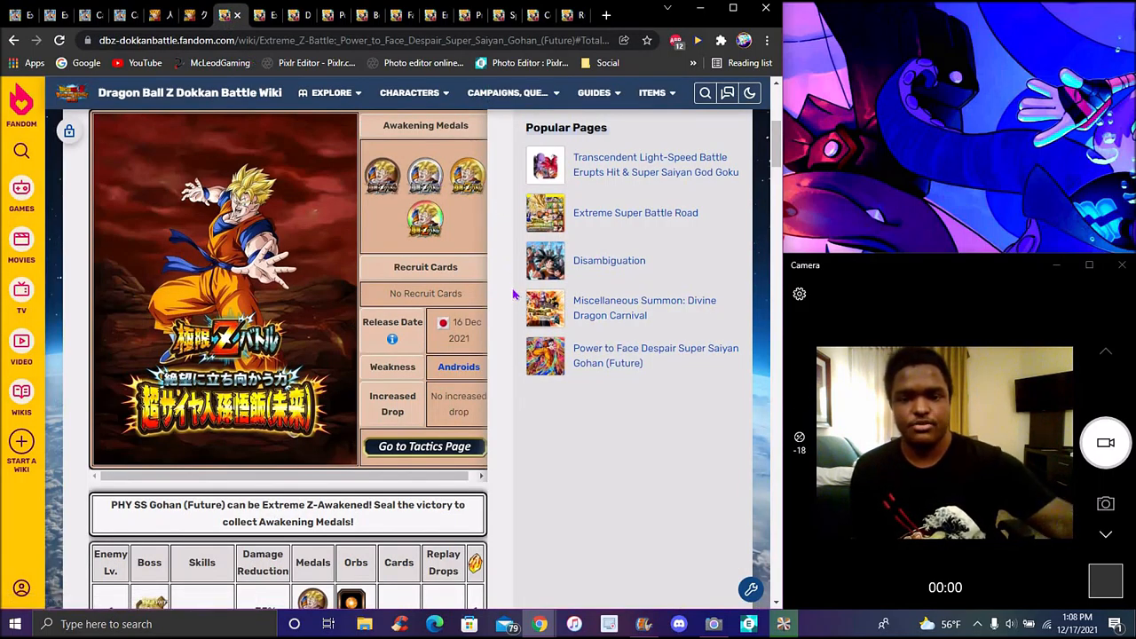
# Scroll through Future Gohan's Extreme Z-Battle stage table down to its Total Rewards
pyautogui.scroll(-3)
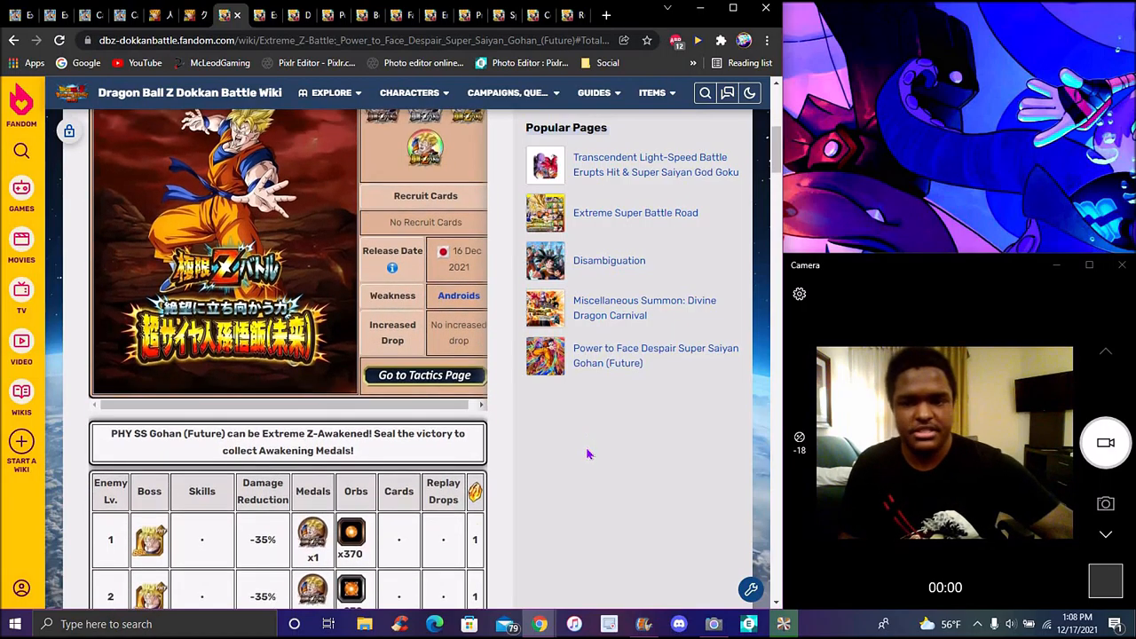
pyautogui.scroll(-3)
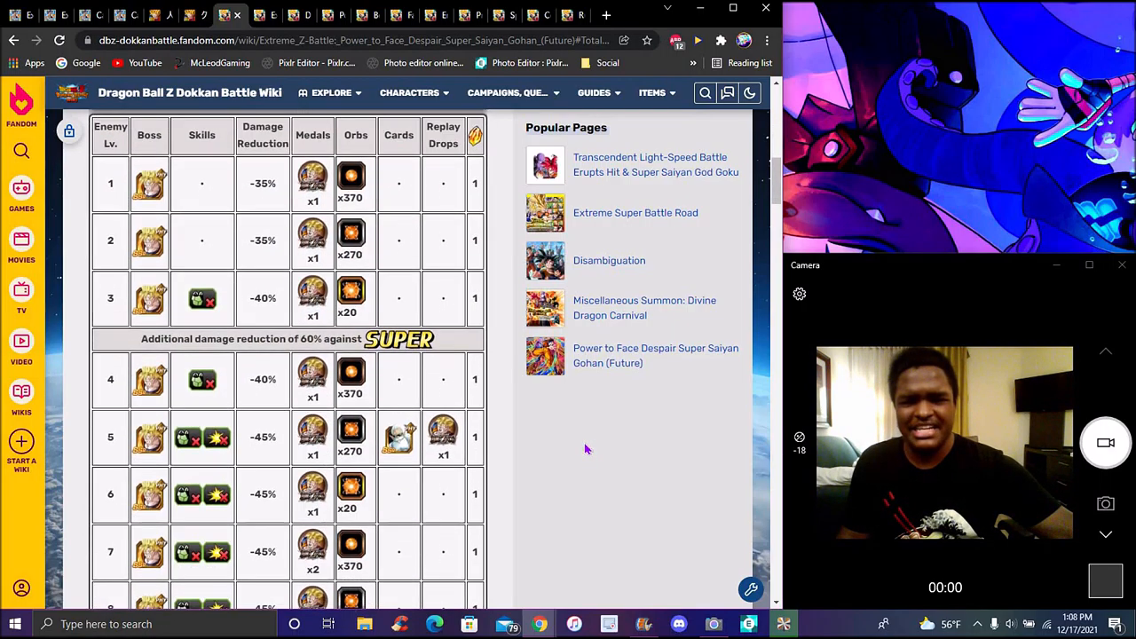
pyautogui.scroll(-3)
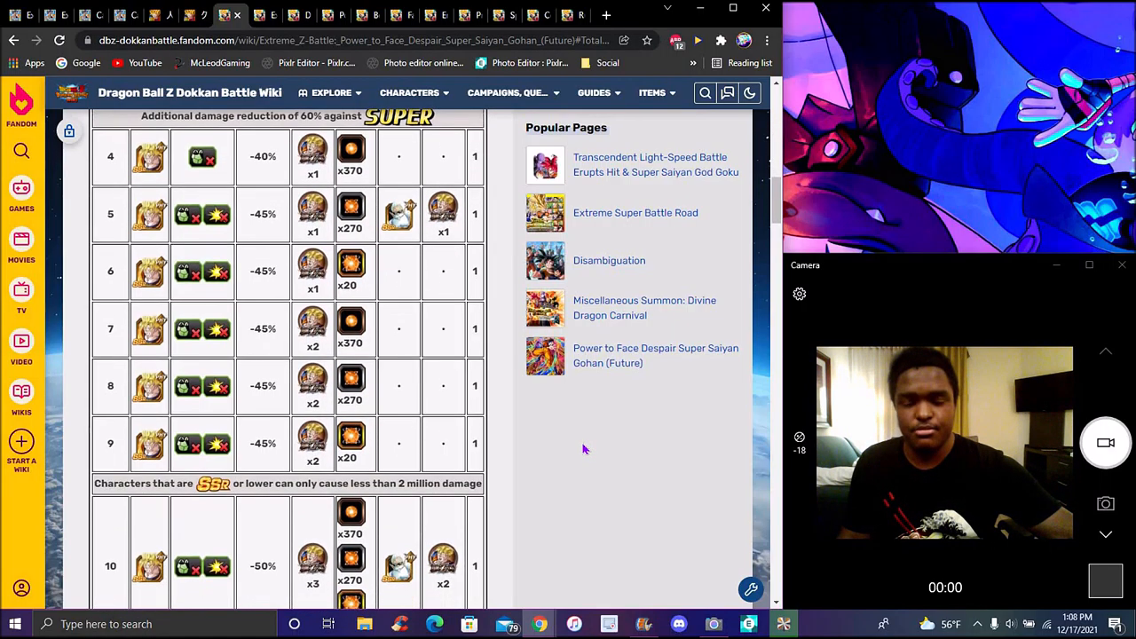
pyautogui.scroll(-3)
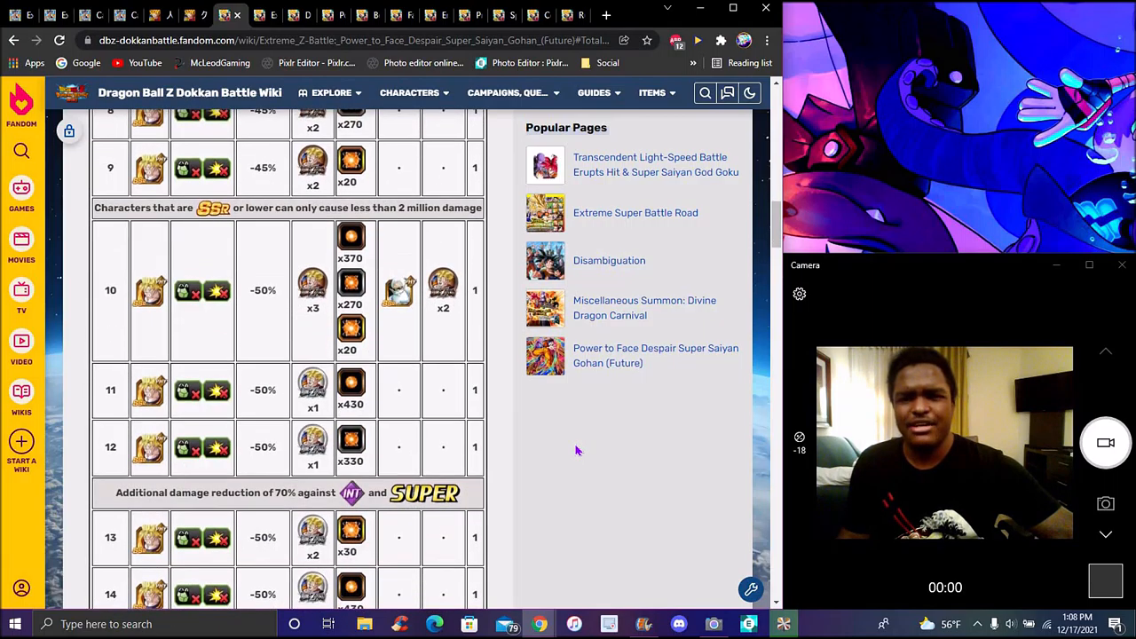
pyautogui.scroll(-3)
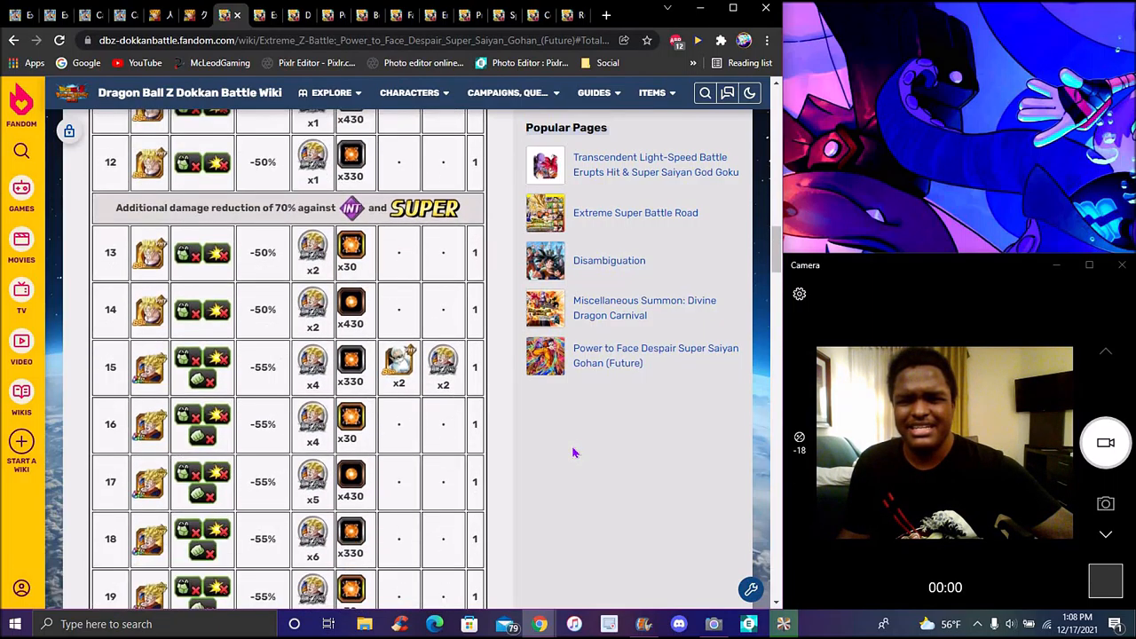
pyautogui.scroll(-3)
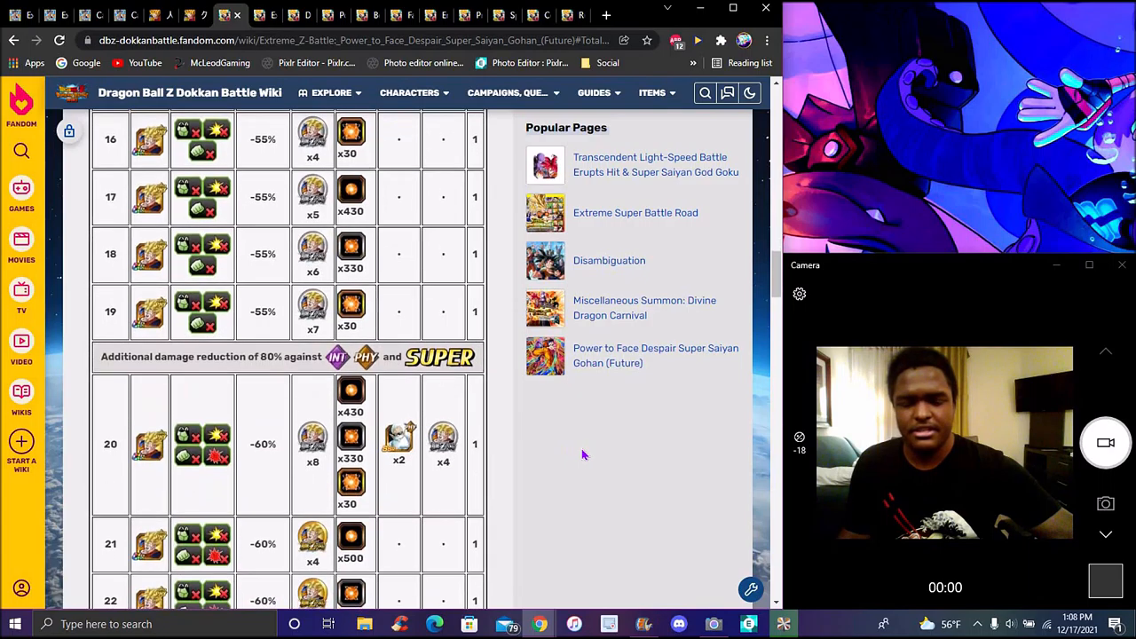
pyautogui.scroll(-3)
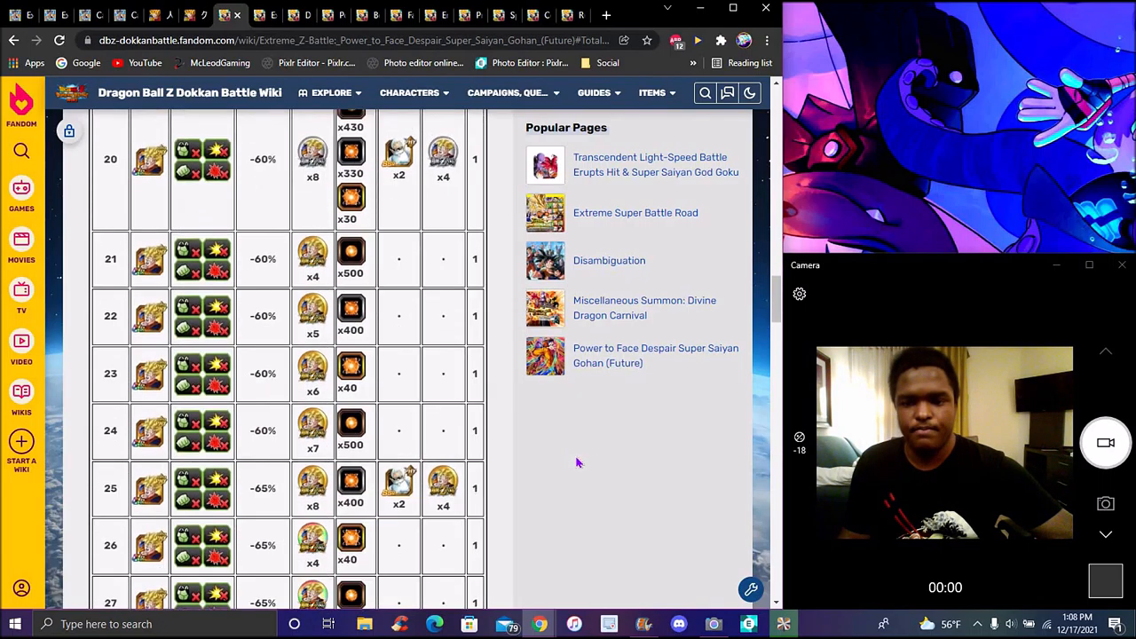
pyautogui.scroll(-3)
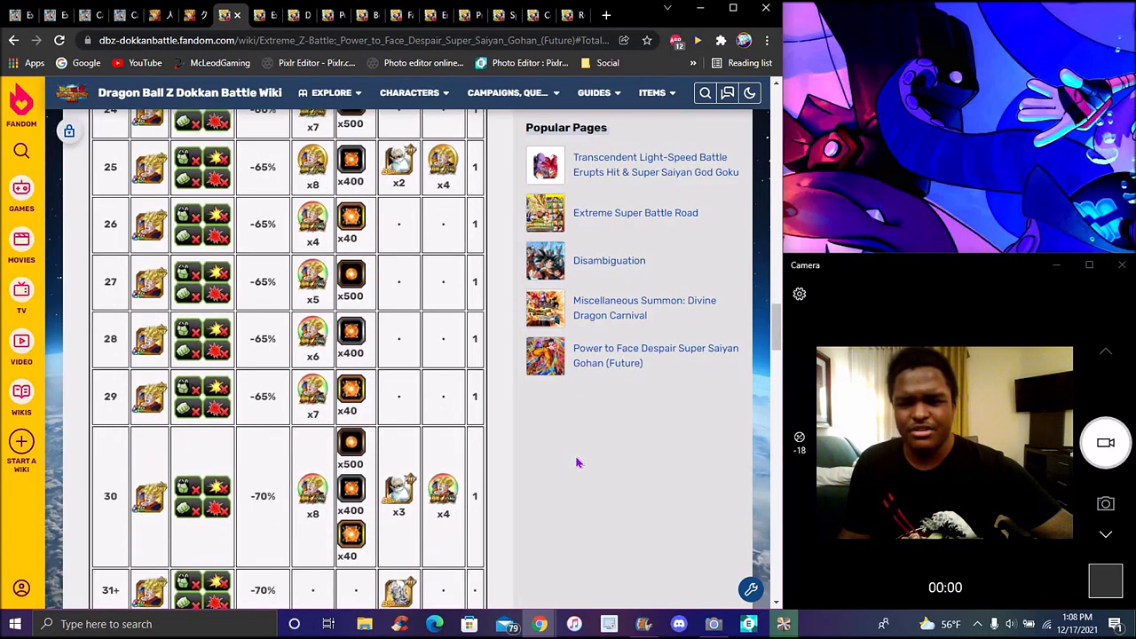
pyautogui.scroll(-3)
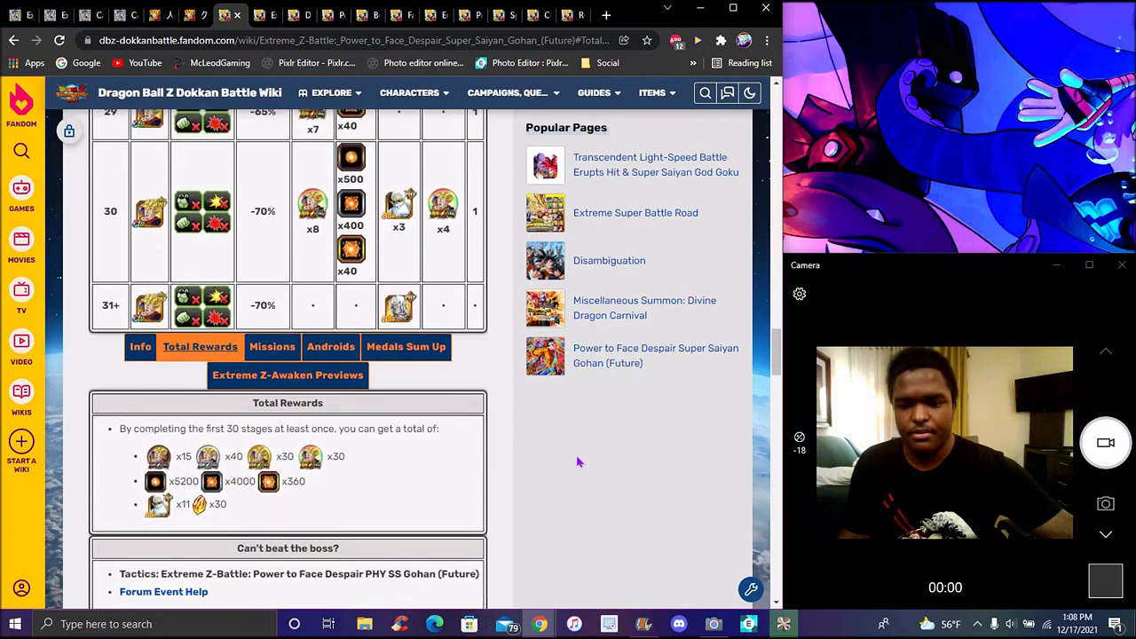
pyautogui.scroll(-3)
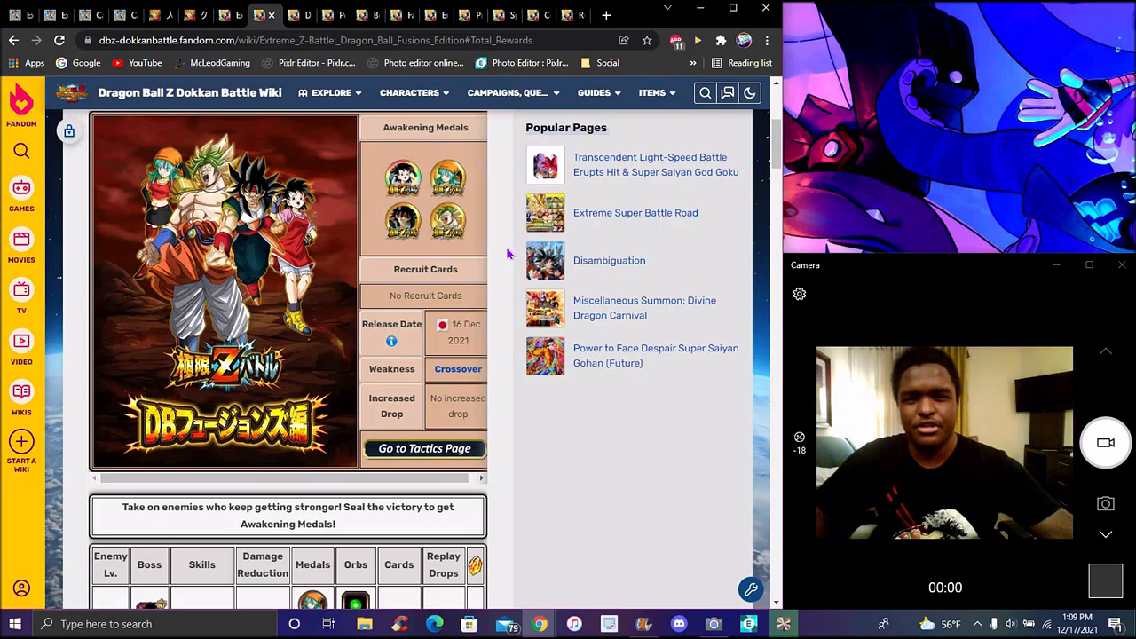
# Scroll the Fusions Edition Extreme Z-Battle page past the stage table to Total Rewards
pyautogui.scroll(-3)
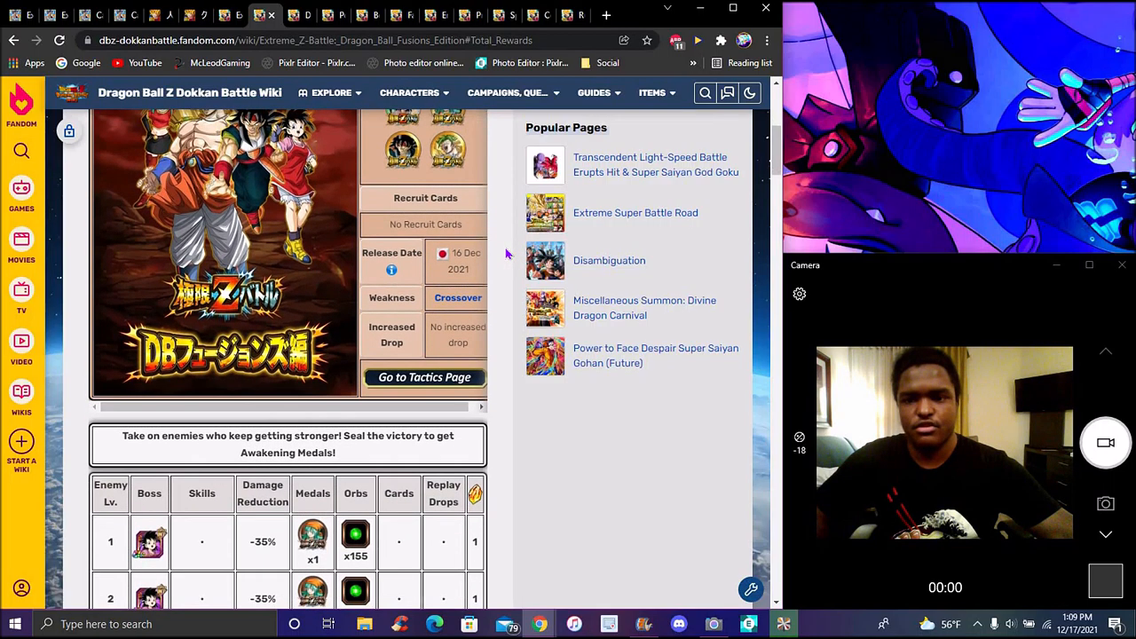
pyautogui.scroll(-3)
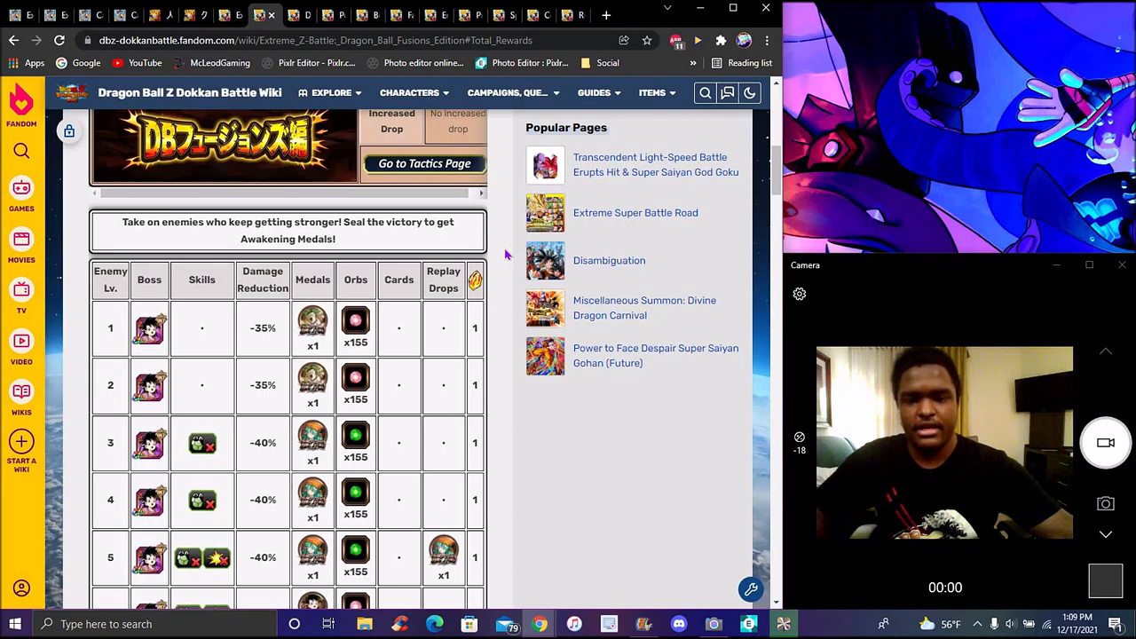
pyautogui.scroll(-3)
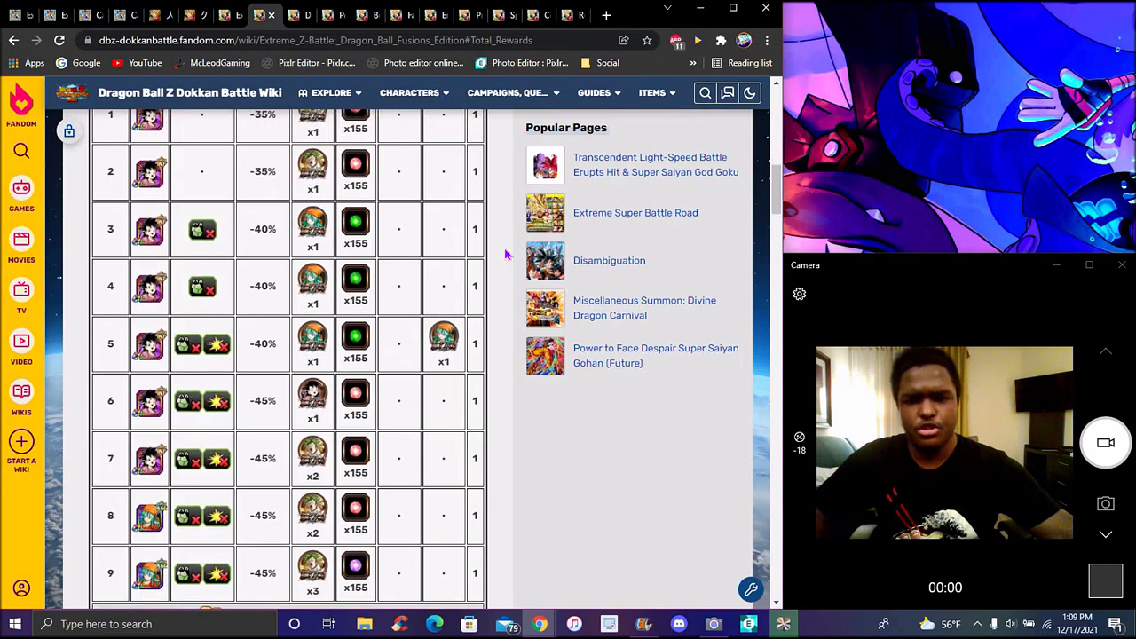
pyautogui.scroll(-3)
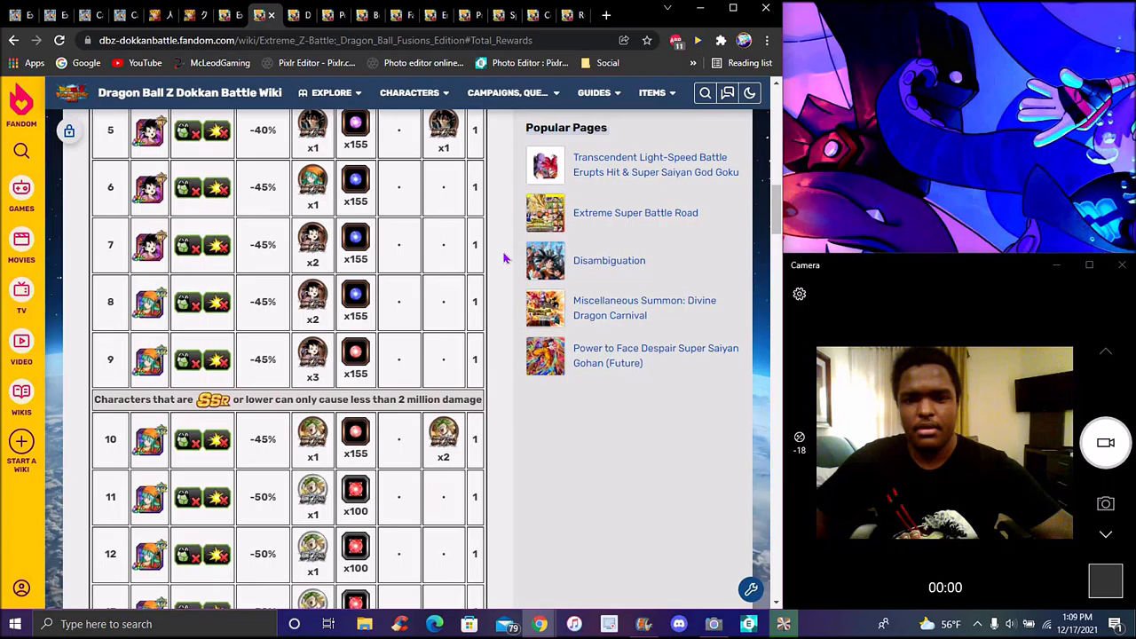
pyautogui.scroll(-3)
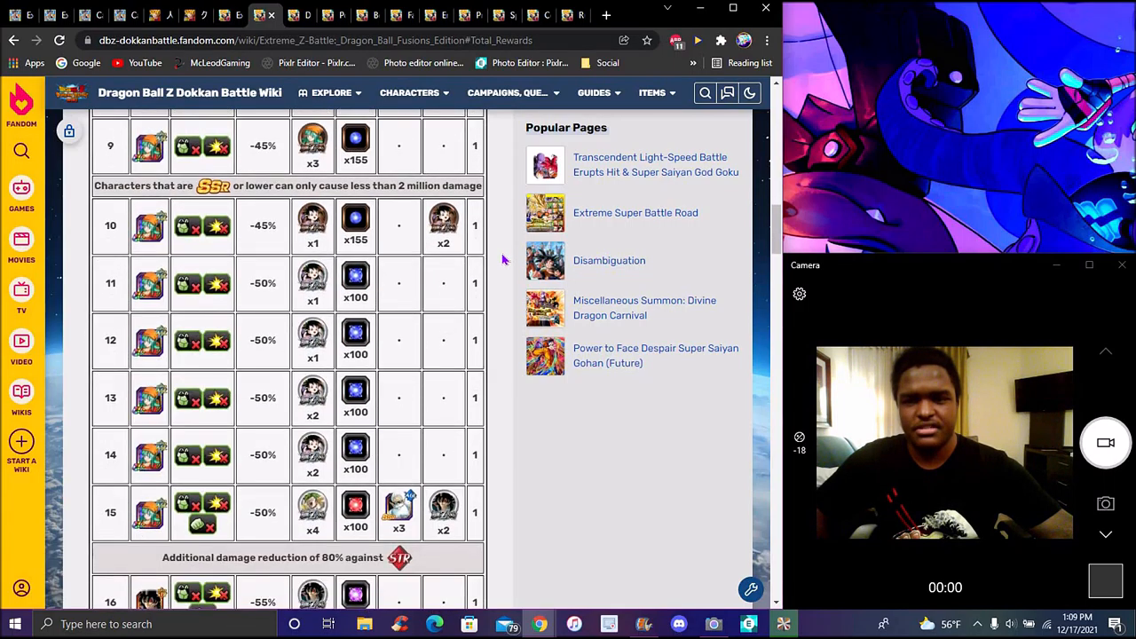
pyautogui.scroll(-3)
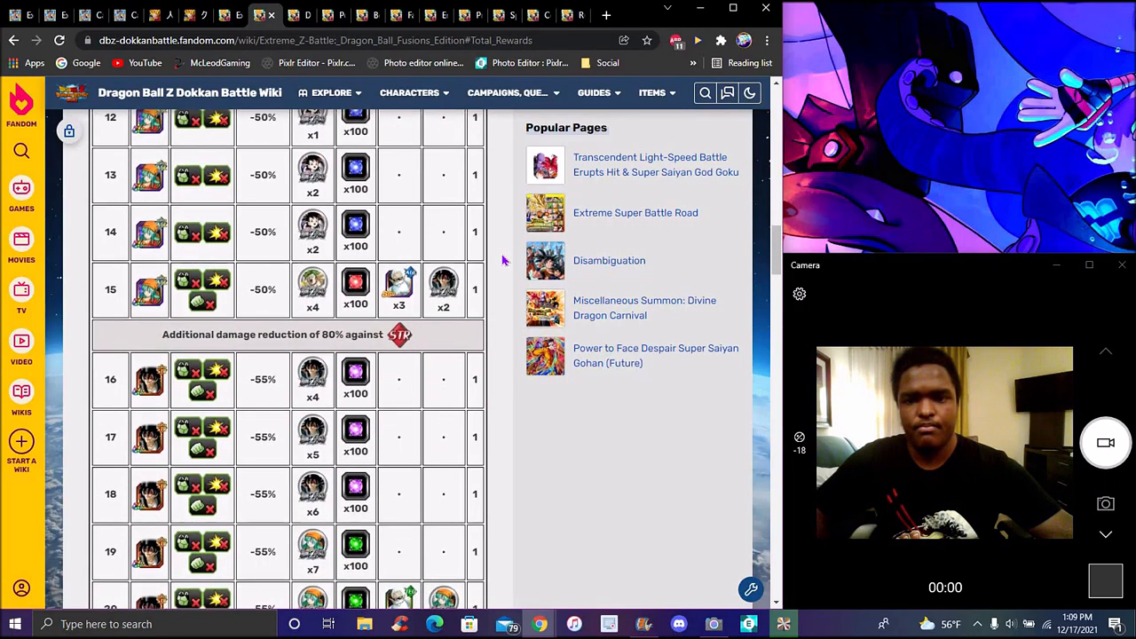
pyautogui.scroll(-3)
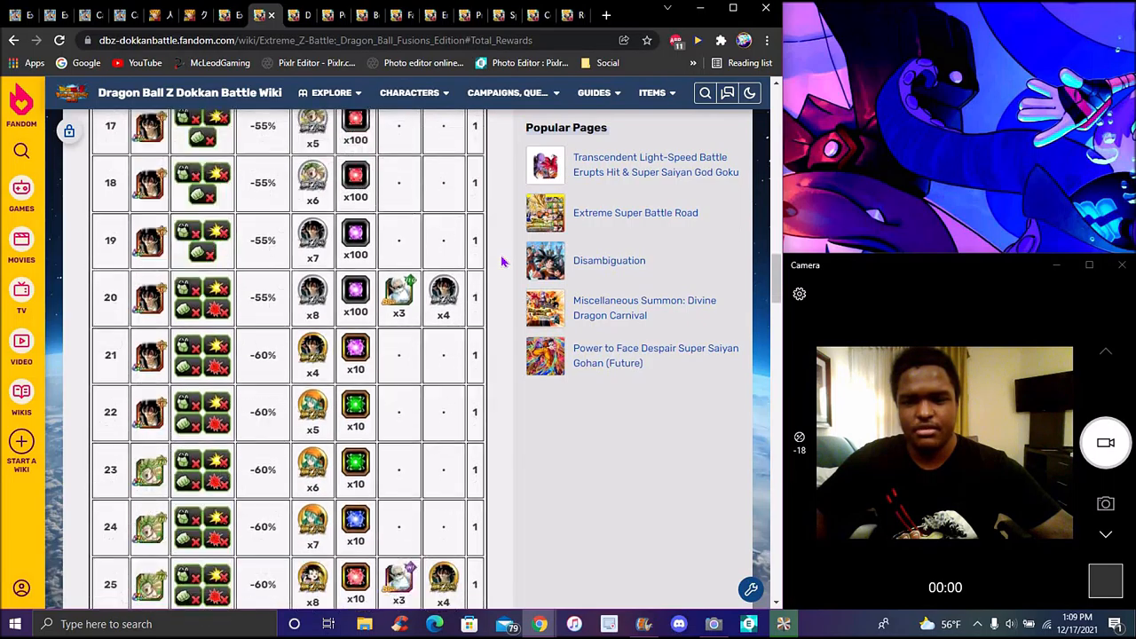
pyautogui.scroll(-3)
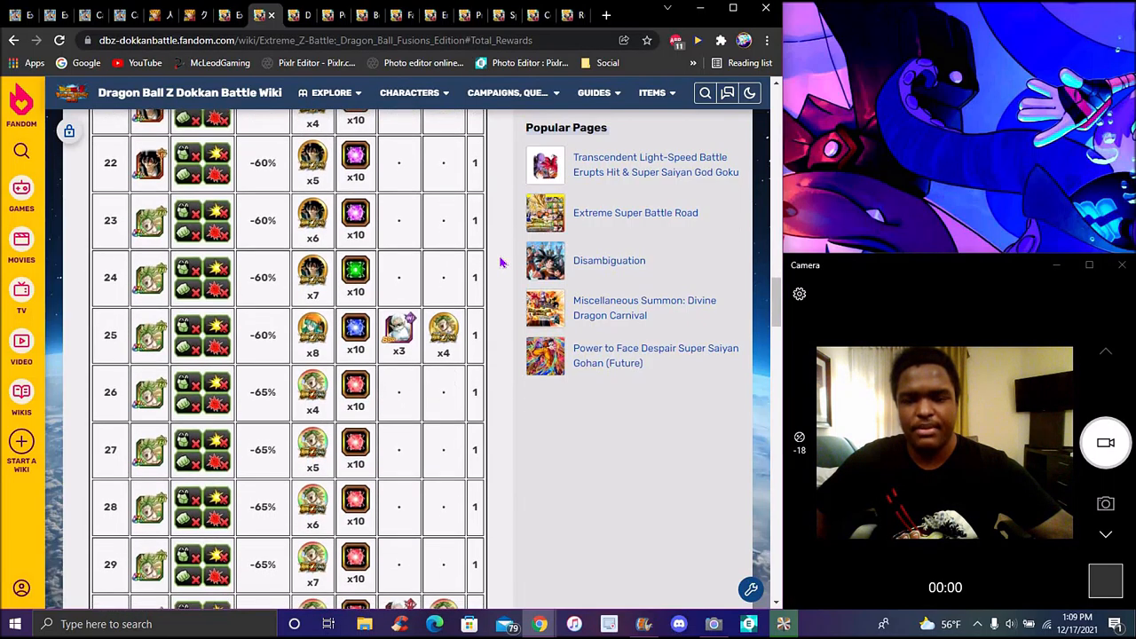
pyautogui.scroll(-3)
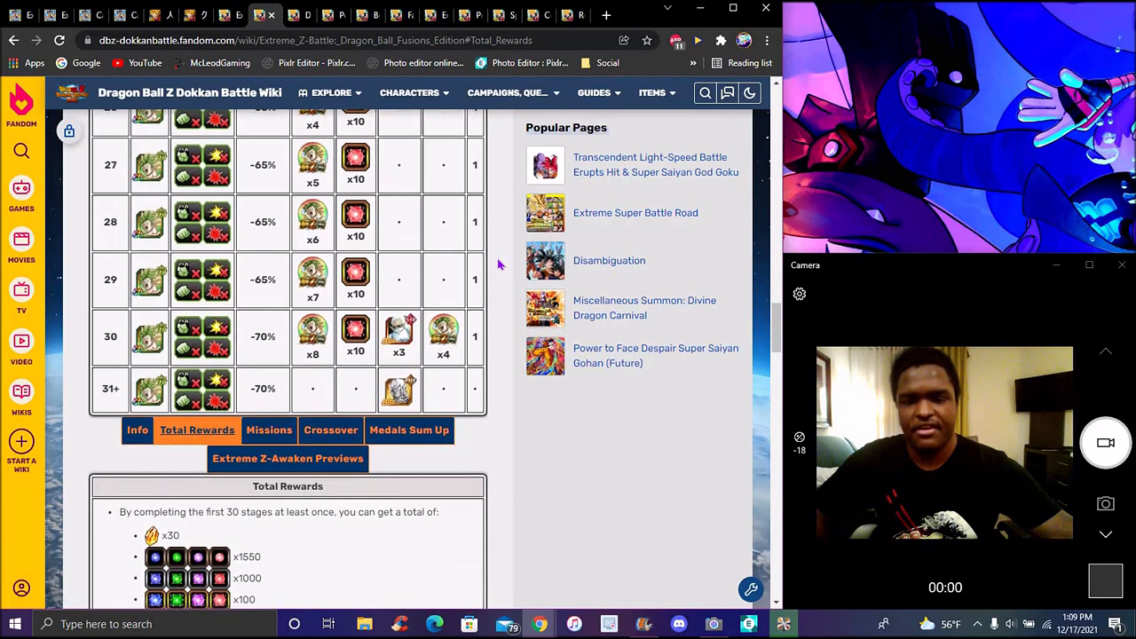
pyautogui.scroll(-3)
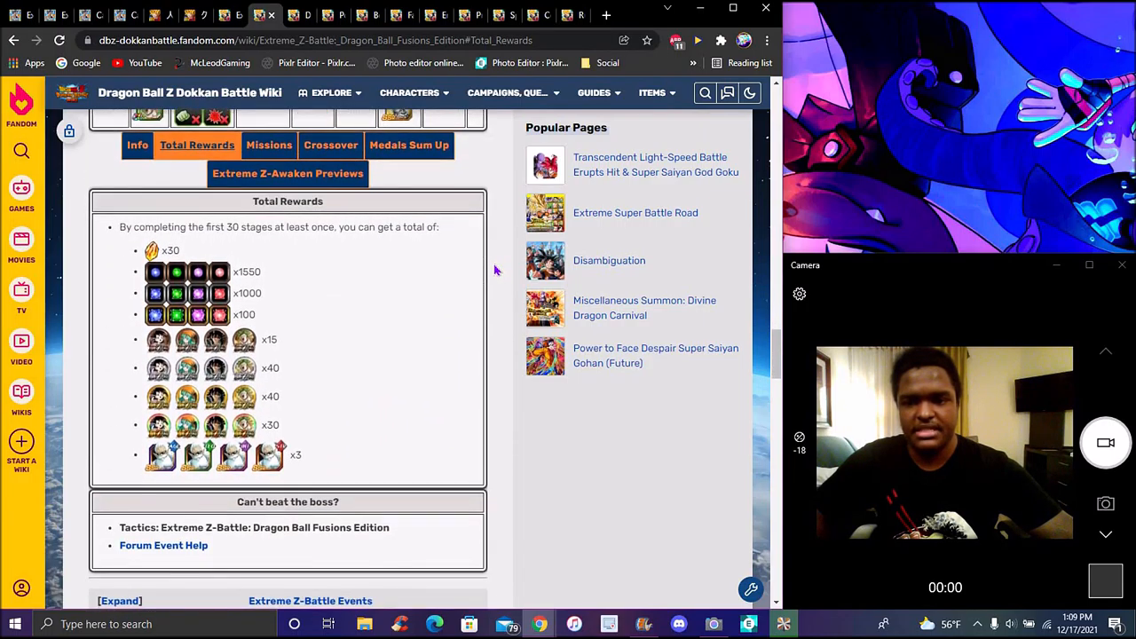
pyautogui.scroll(-3)
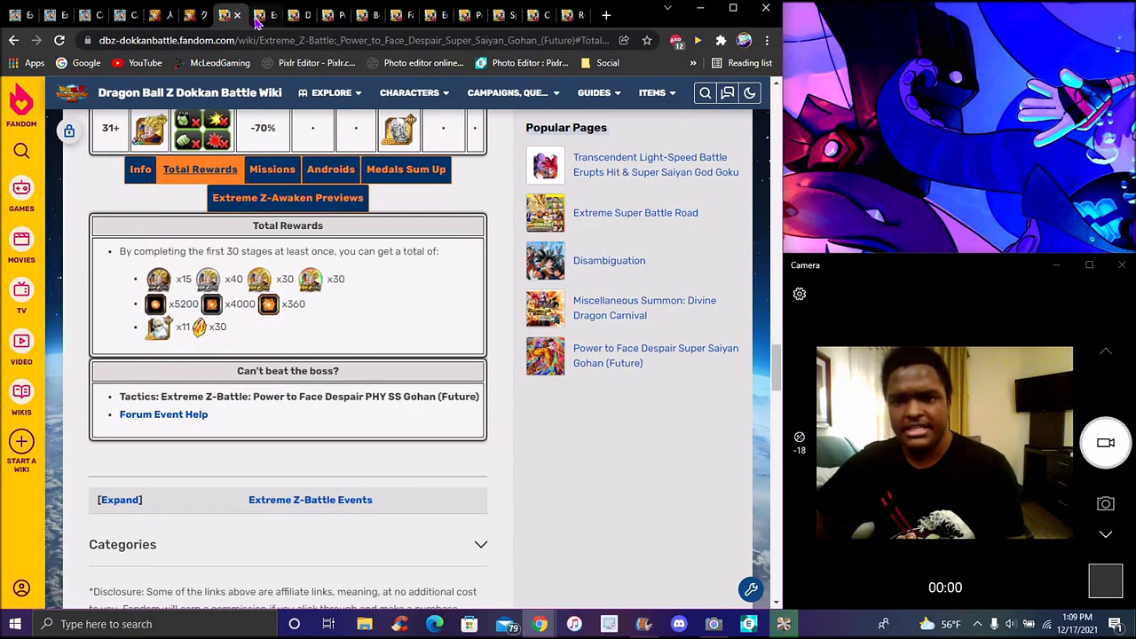
# Switch back to the Dragon Ball Fusions Edition tab showing its Total Rewards summary
pyautogui.click(264, 15)
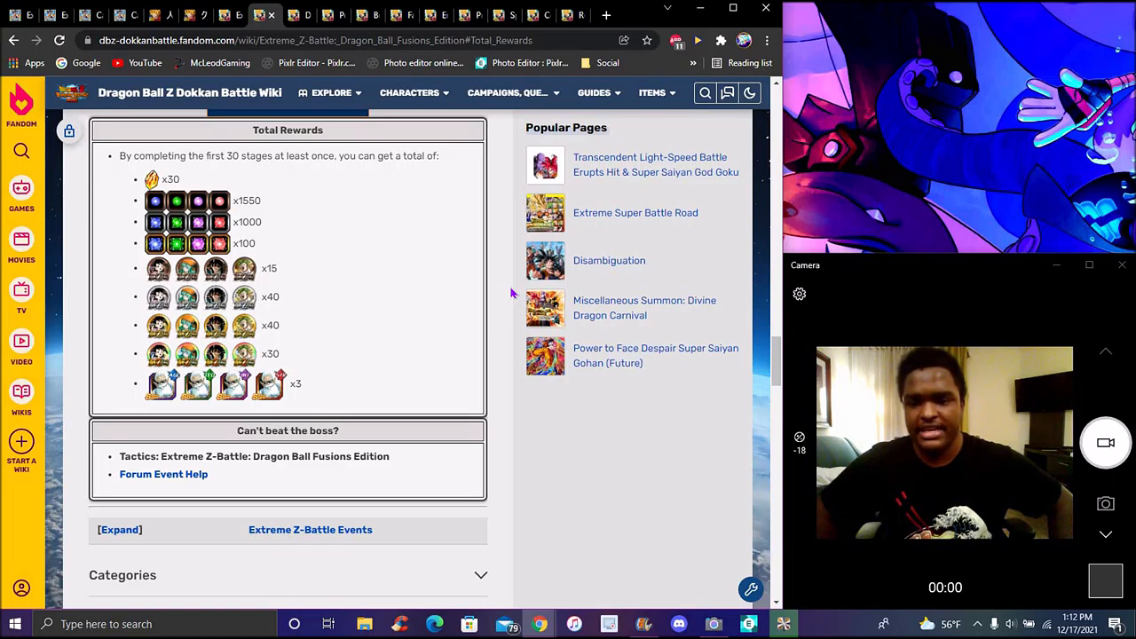
pyautogui.moveTo(453, 240)
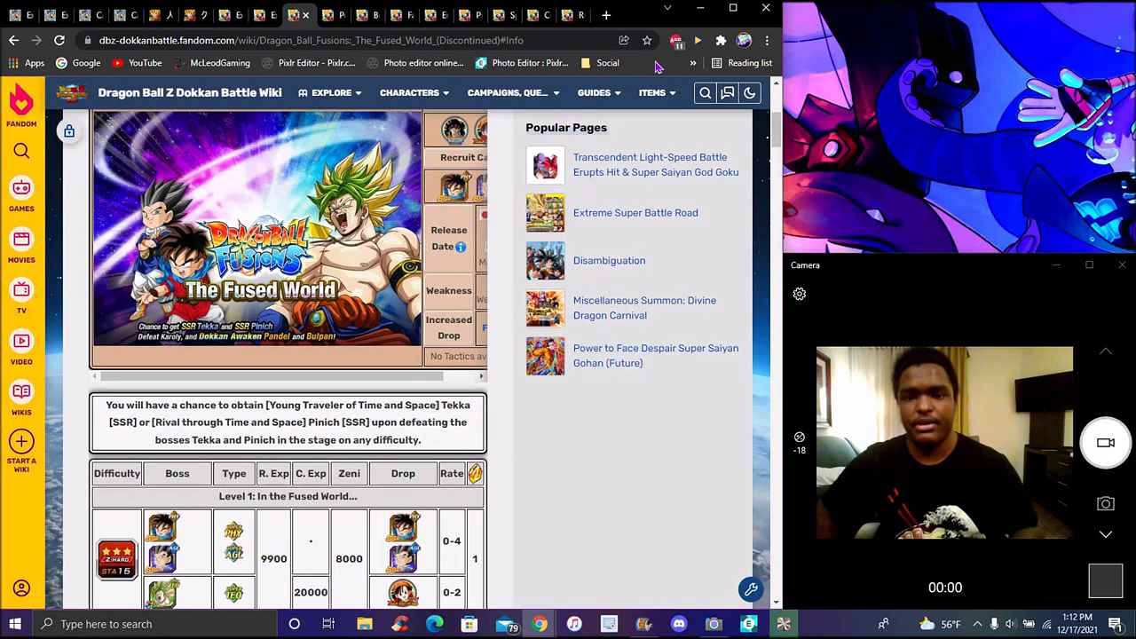
pyautogui.moveTo(666, 437)
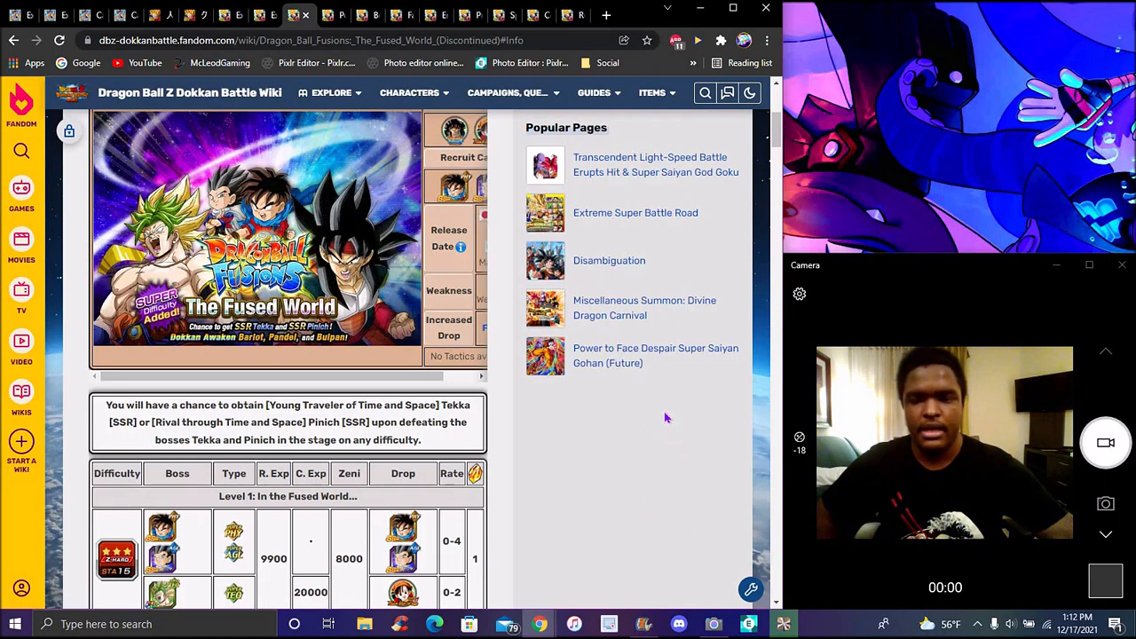
# Scroll The Fused World event page to its drop table and Additional information notes
pyautogui.scroll(-3)
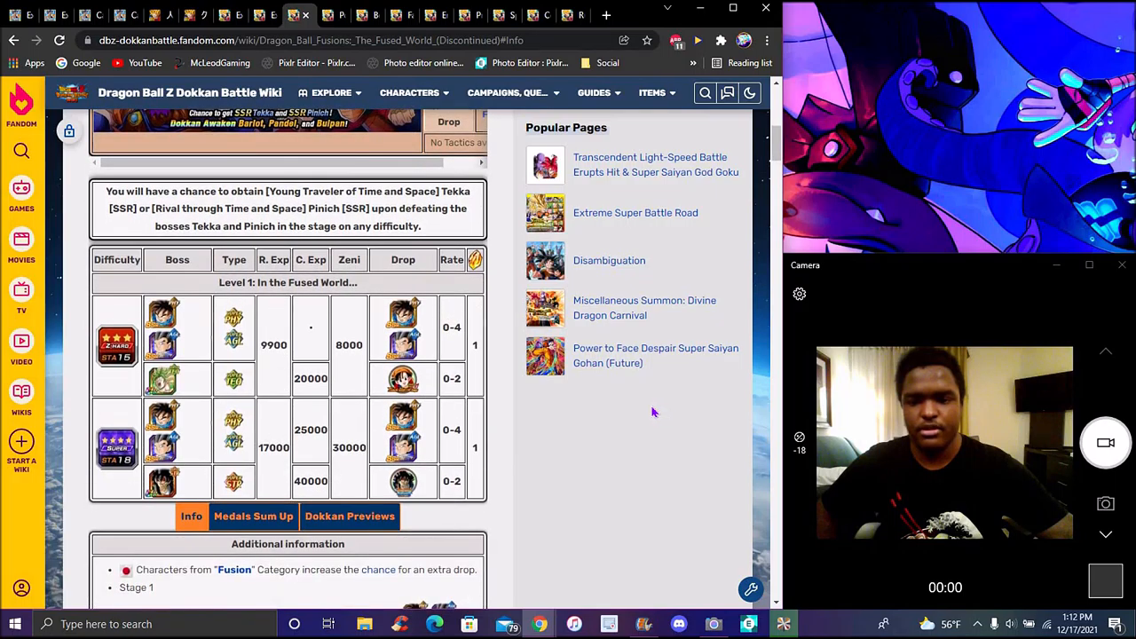
pyautogui.scroll(-3)
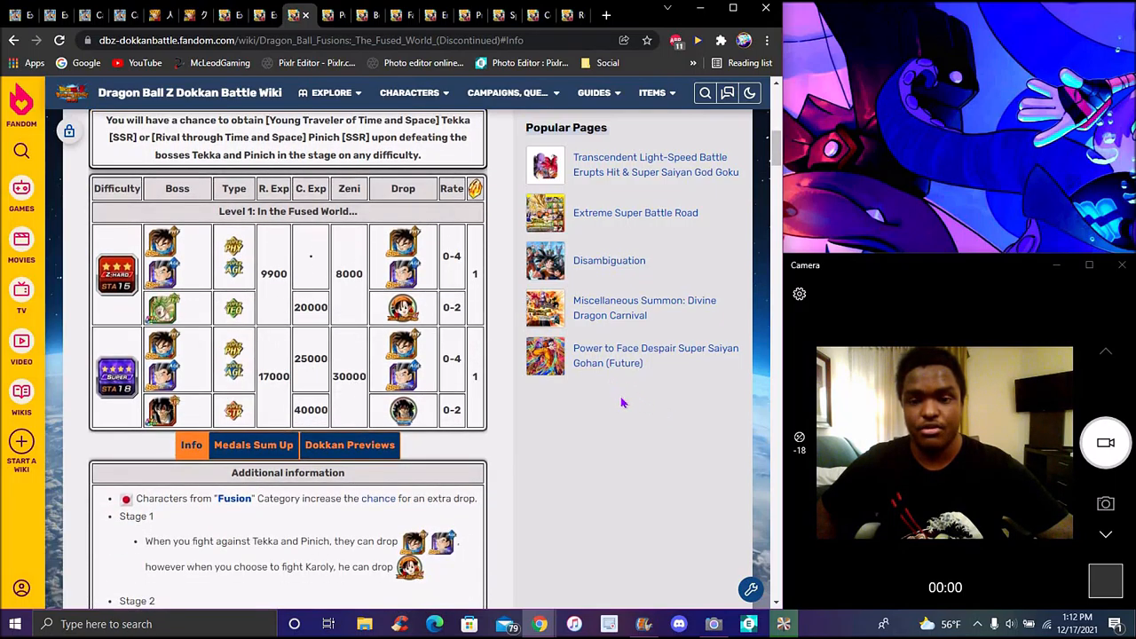
pyautogui.scroll(-3)
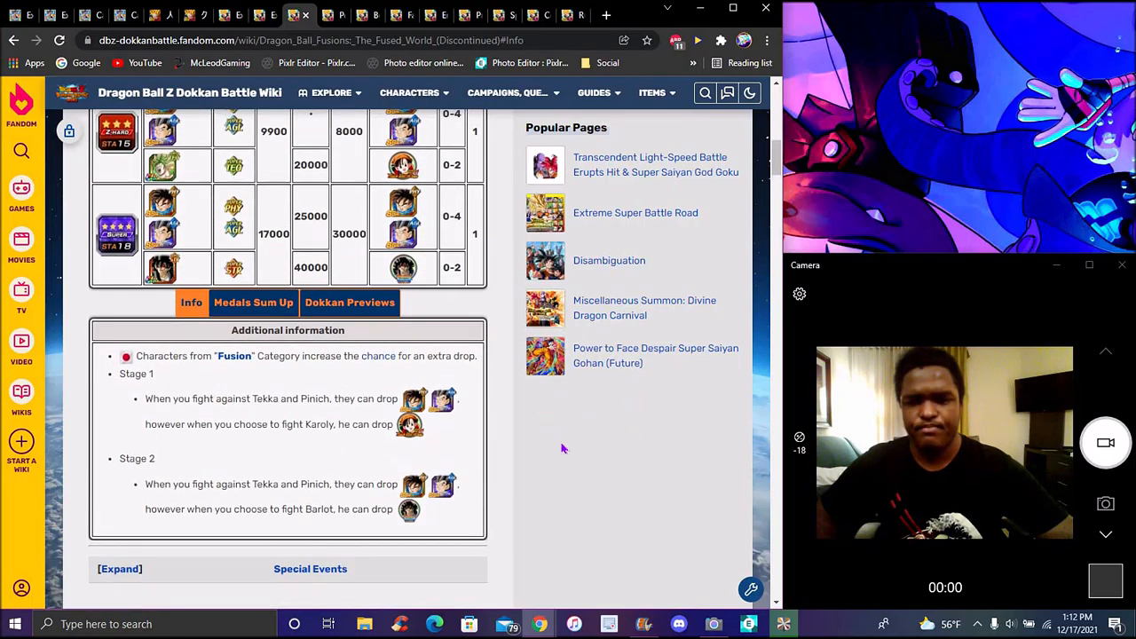
pyautogui.moveTo(568, 487)
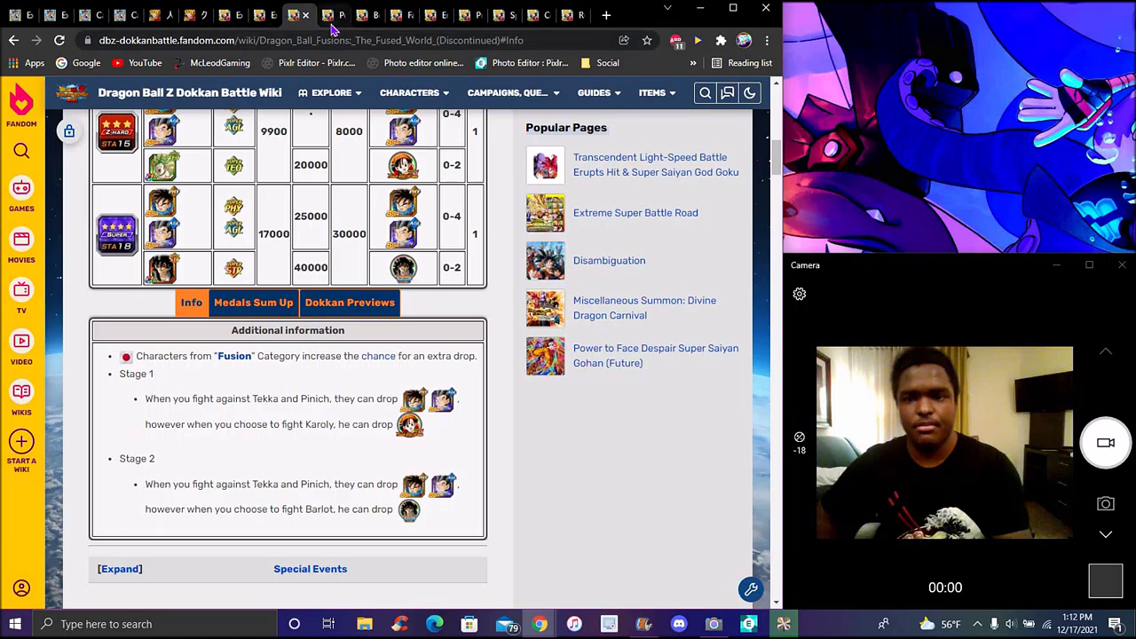
pyautogui.click(655, 355)
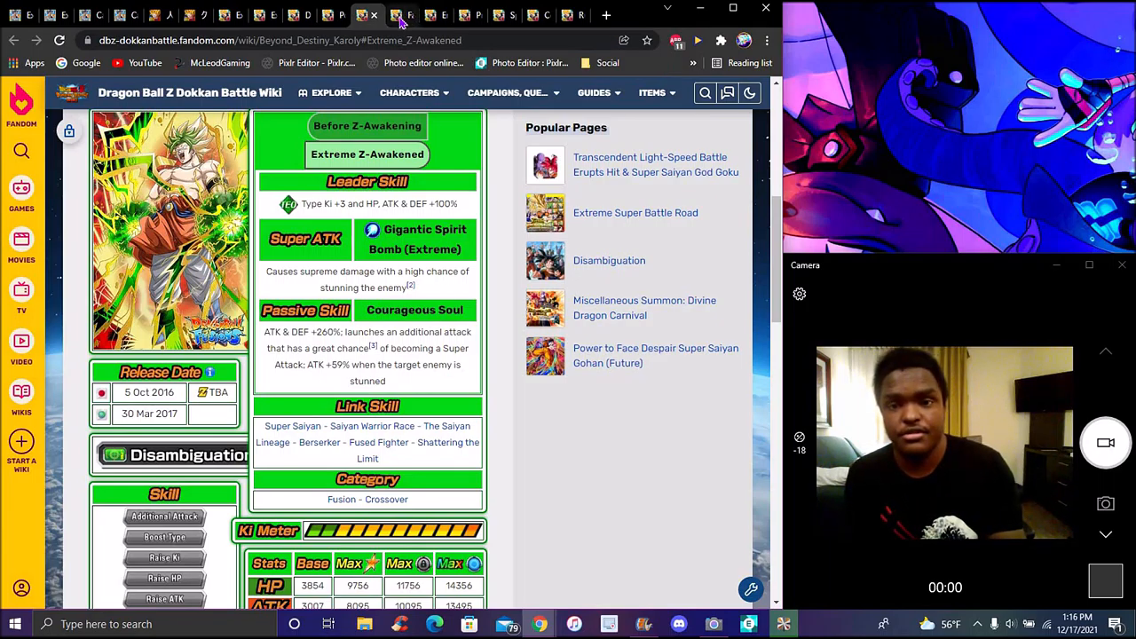
# Switch to the Space-Time Adventurer Tekka character page with its skills and stats
pyautogui.click(401, 14)
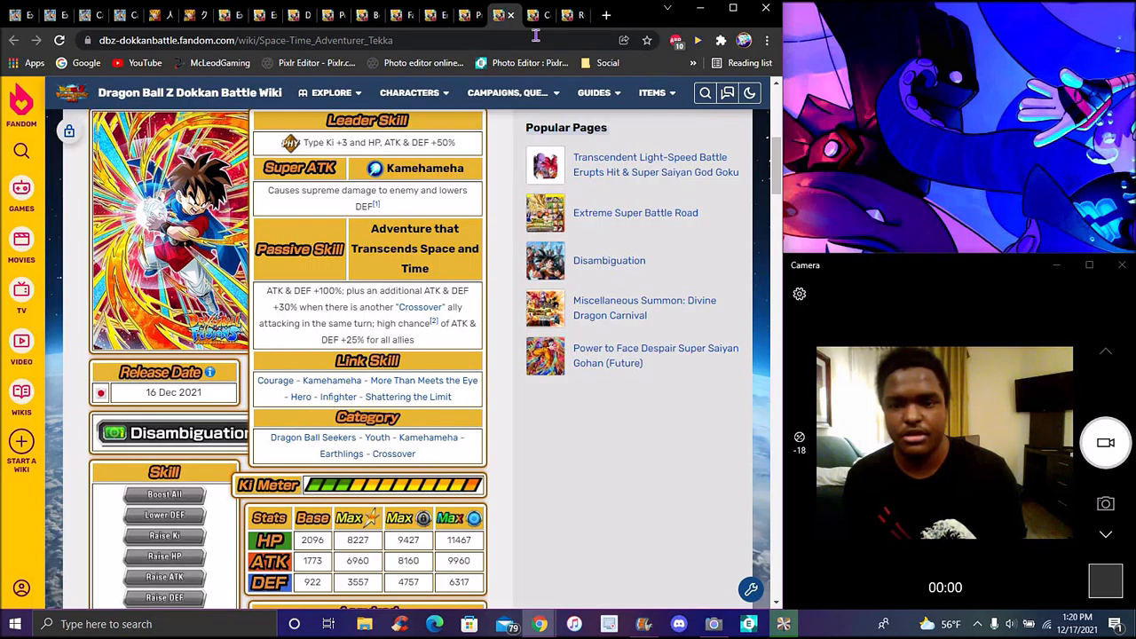
# Flip between the Tekka and Comrades Chasing Dreams Pinich pages, ending on Tekka
pyautogui.click(536, 14)
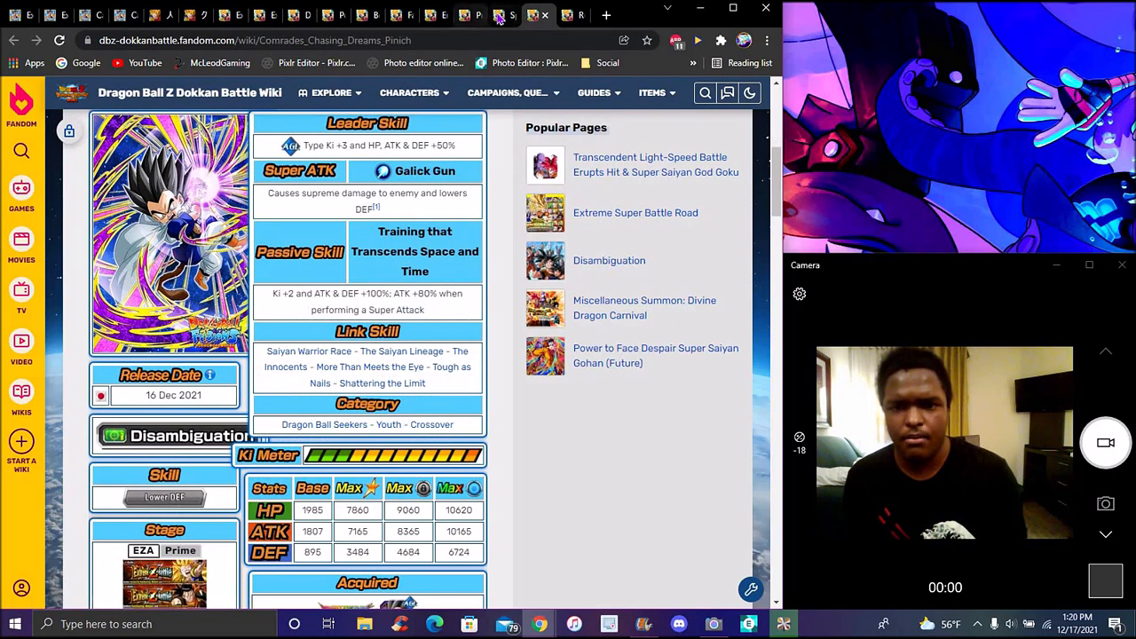
pyautogui.click(529, 14)
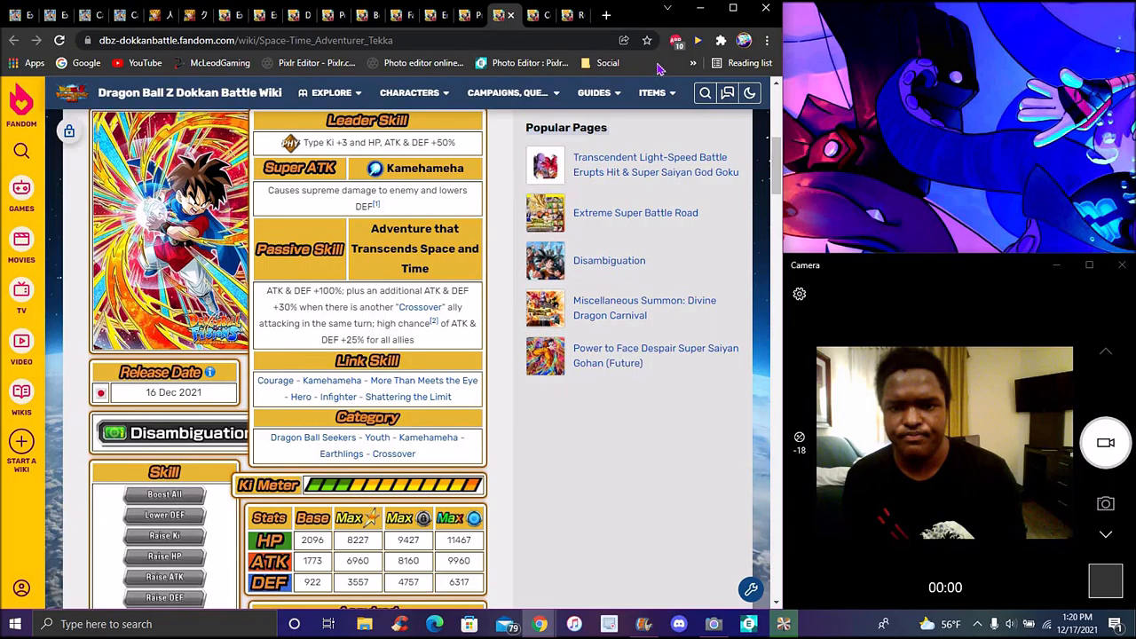
pyautogui.click(533, 14)
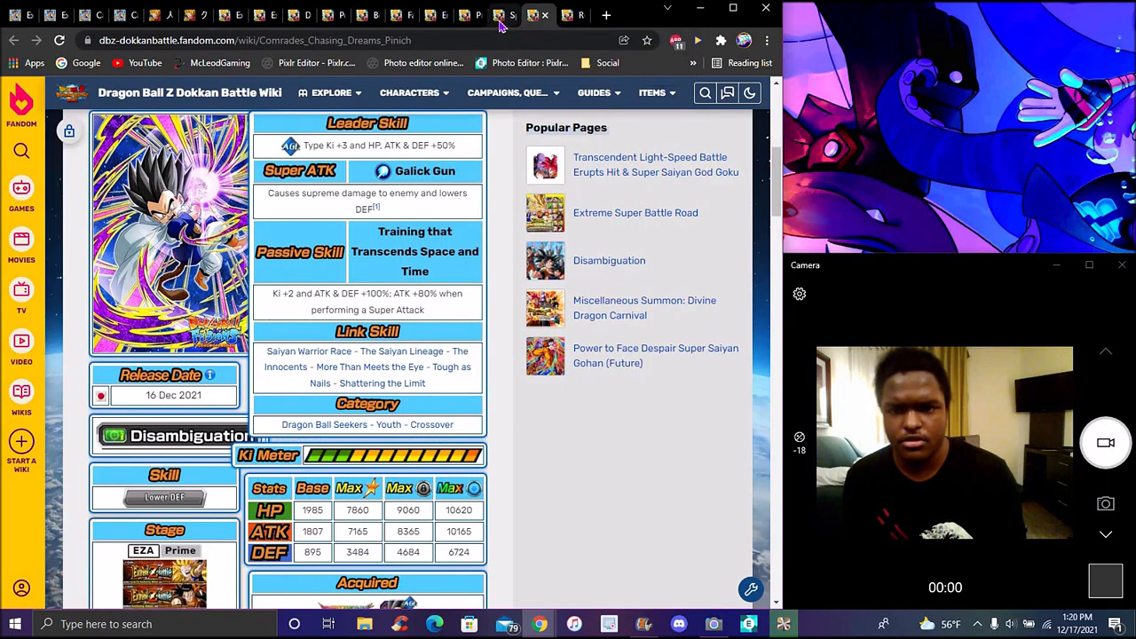
pyautogui.click(504, 15)
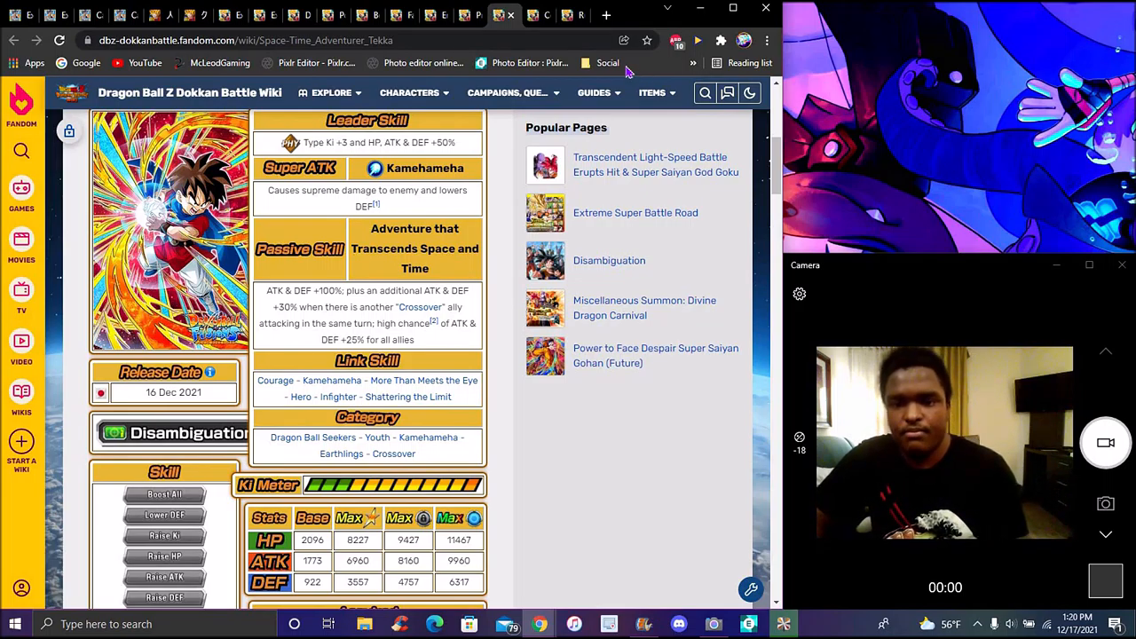
pyautogui.moveTo(441, 204)
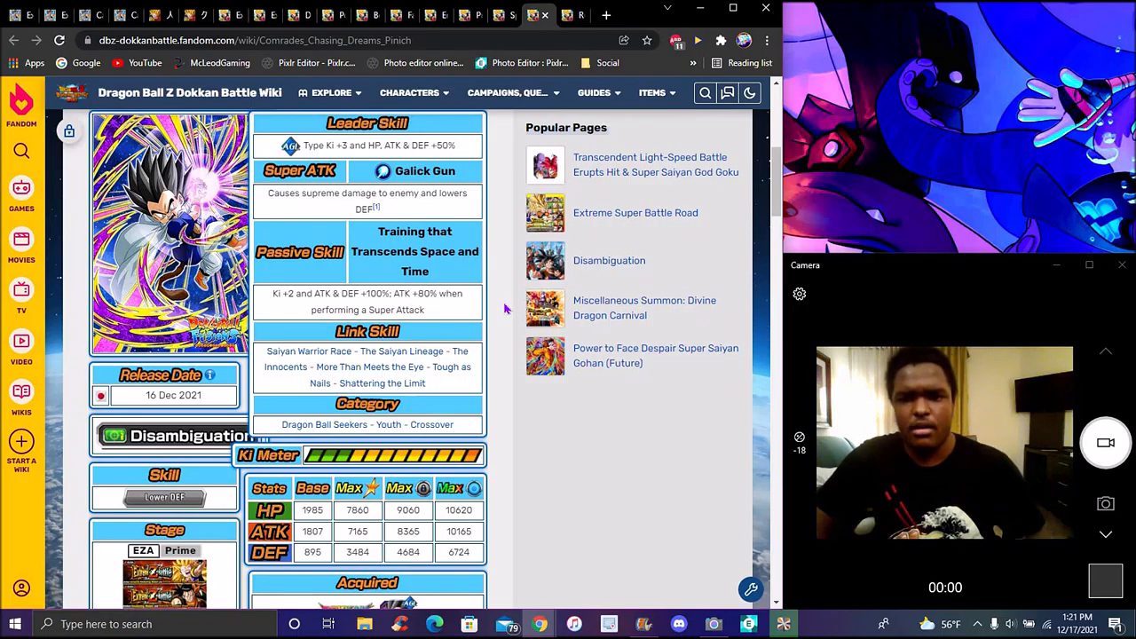
# View the Tiencha and Tekka pages, then bring up Future Super Saiyan Gohan's page
pyautogui.click(532, 15)
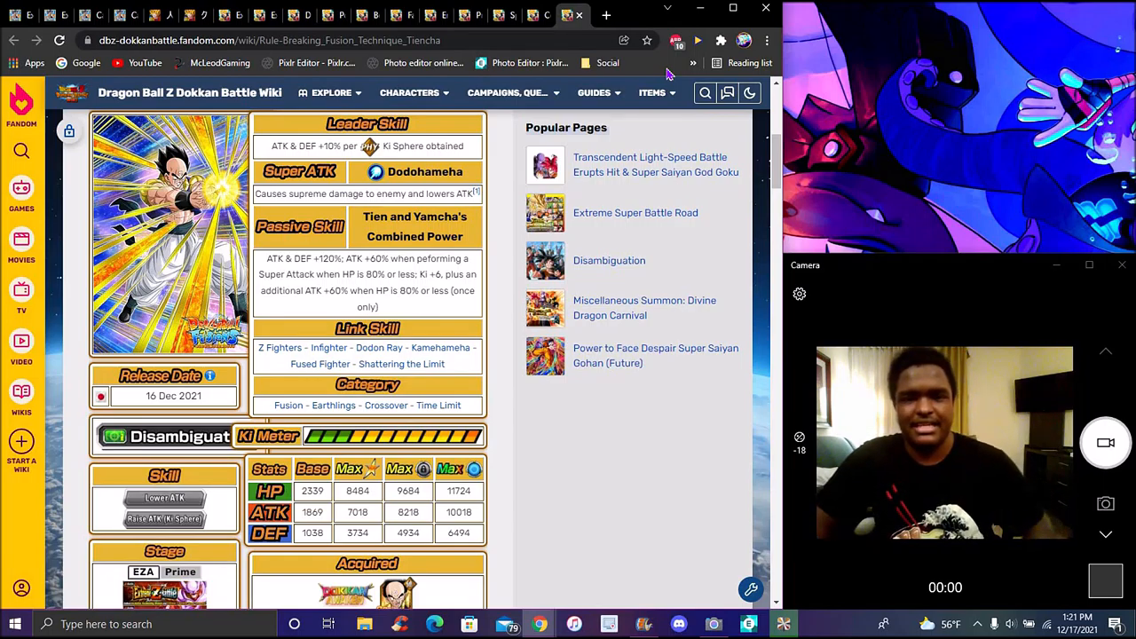
pyautogui.click(500, 14)
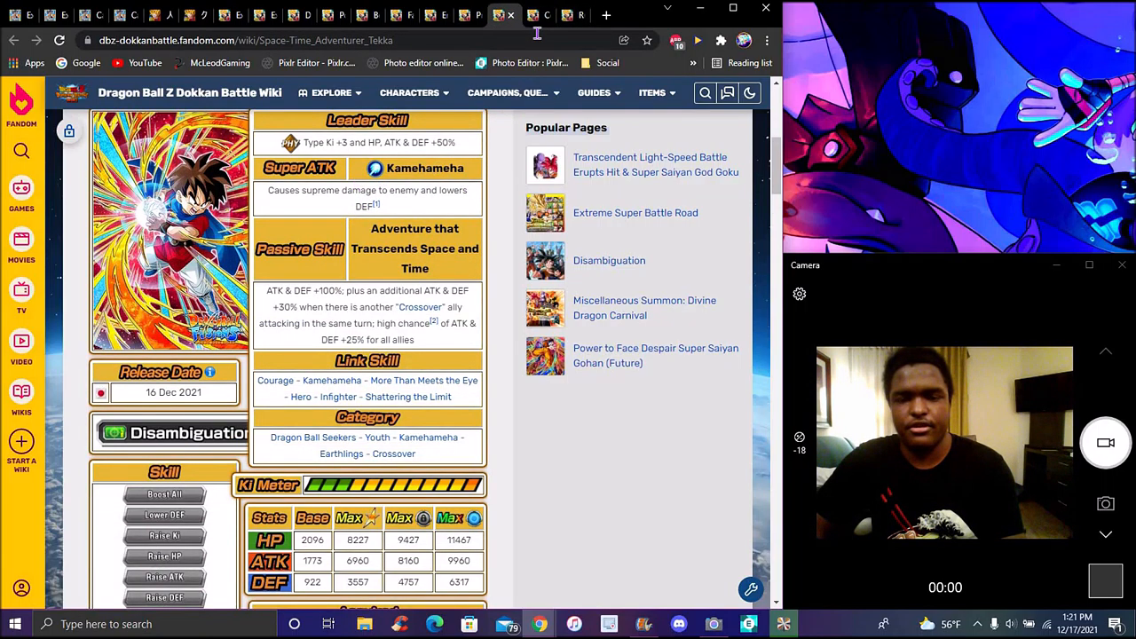
pyautogui.click(536, 15)
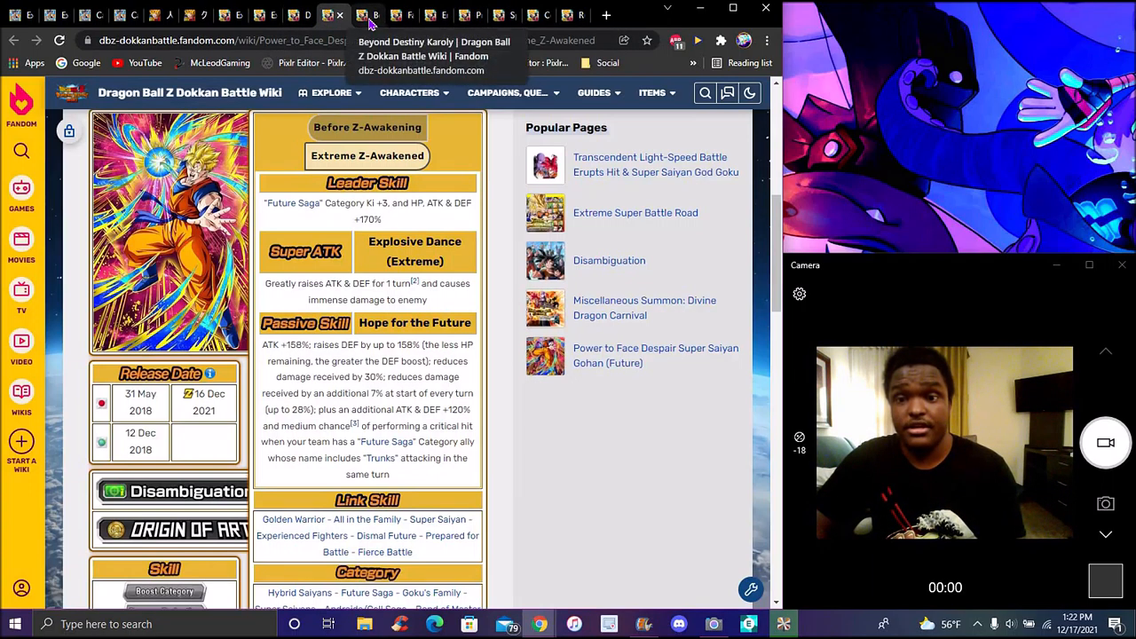
# Compare Karoly, Father and Son Limit-Breakers and Proud Bloodline pages, ending on Karoly
pyautogui.click(401, 14)
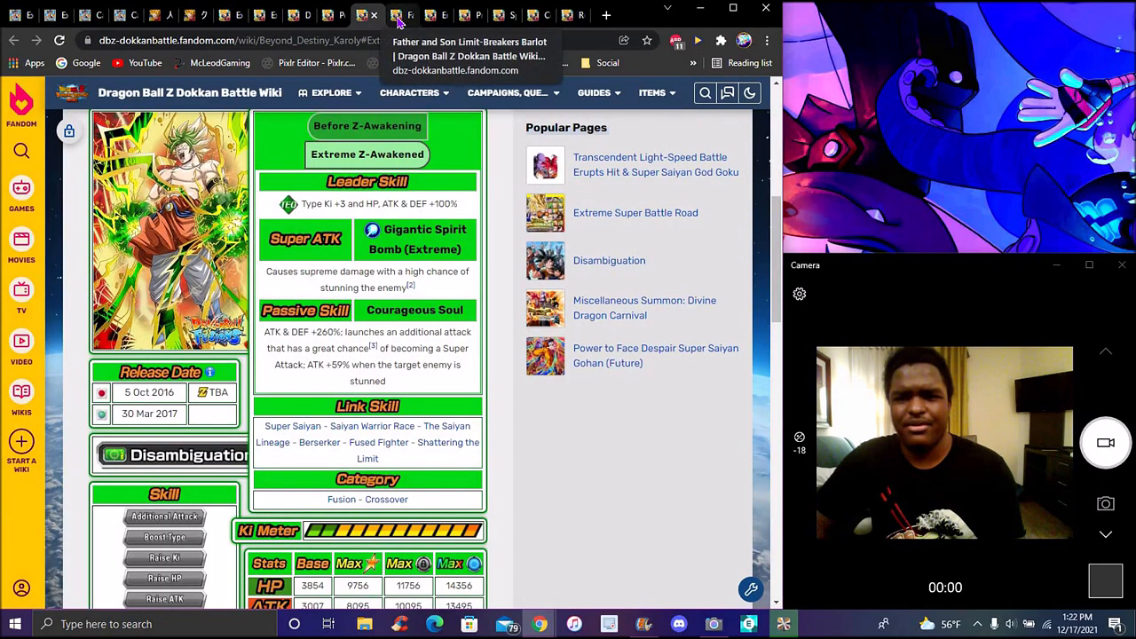
pyautogui.click(401, 15)
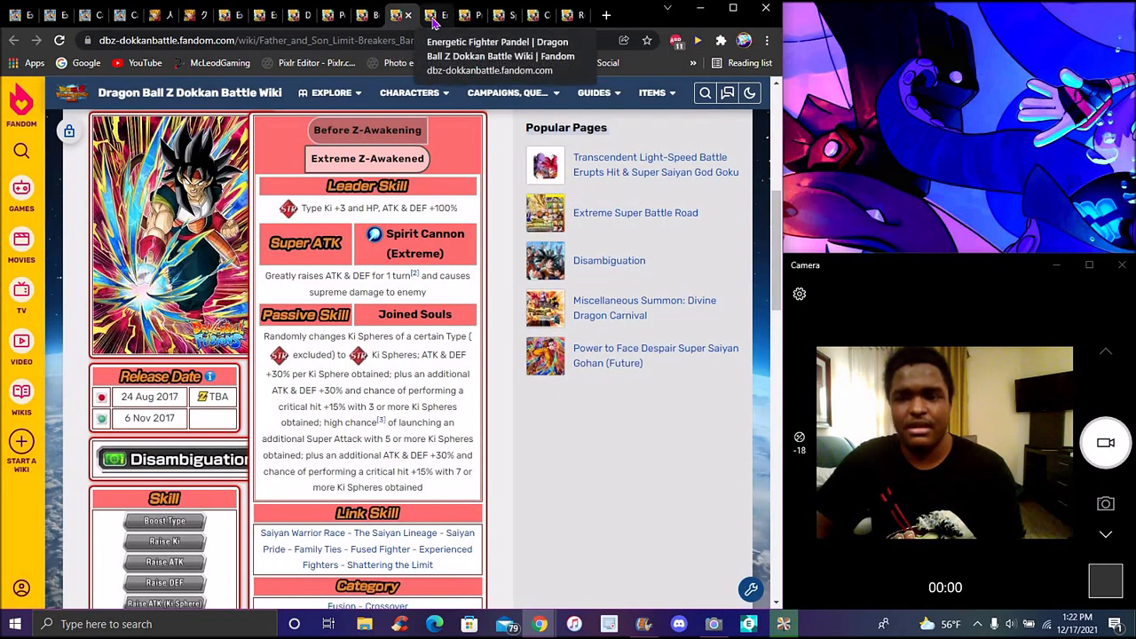
pyautogui.click(435, 15)
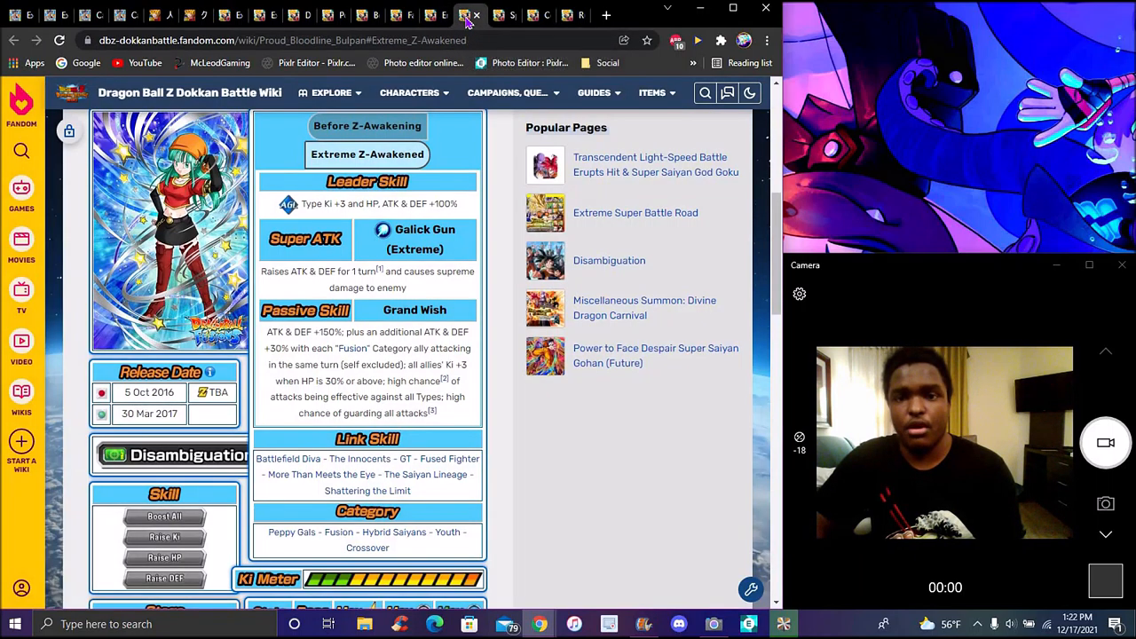
pyautogui.click(399, 15)
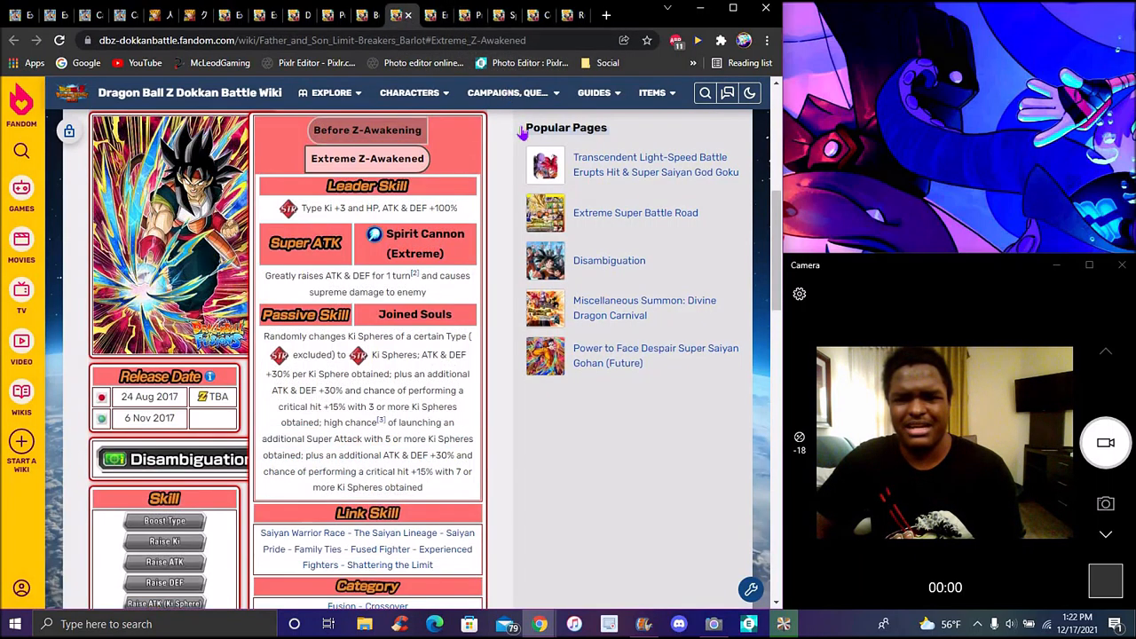
pyautogui.moveTo(508, 337)
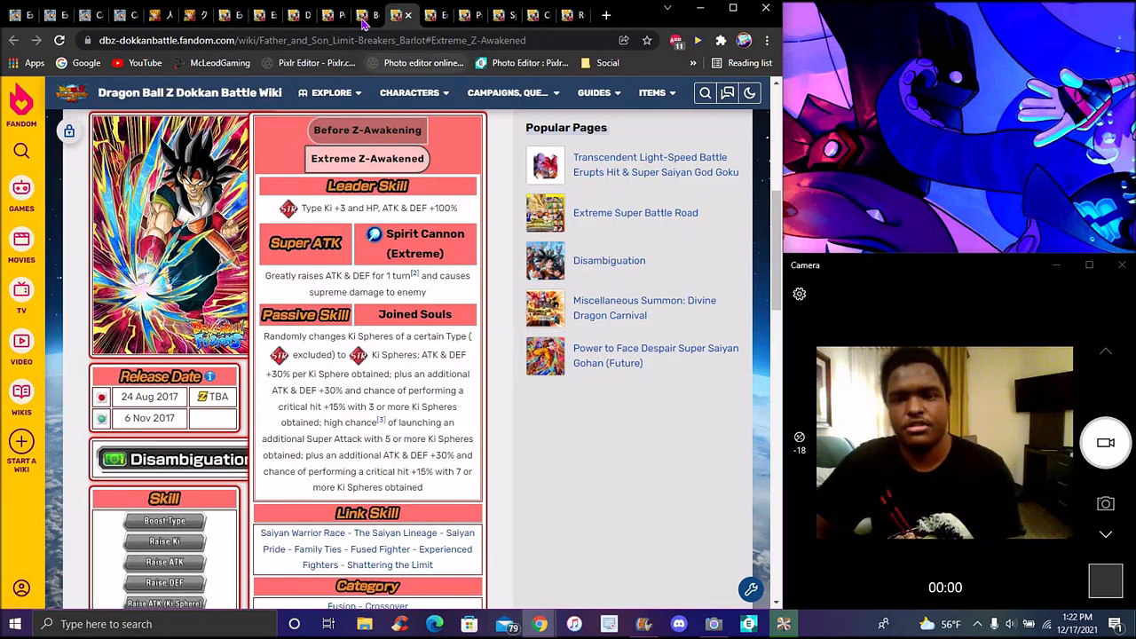
pyautogui.click(366, 14)
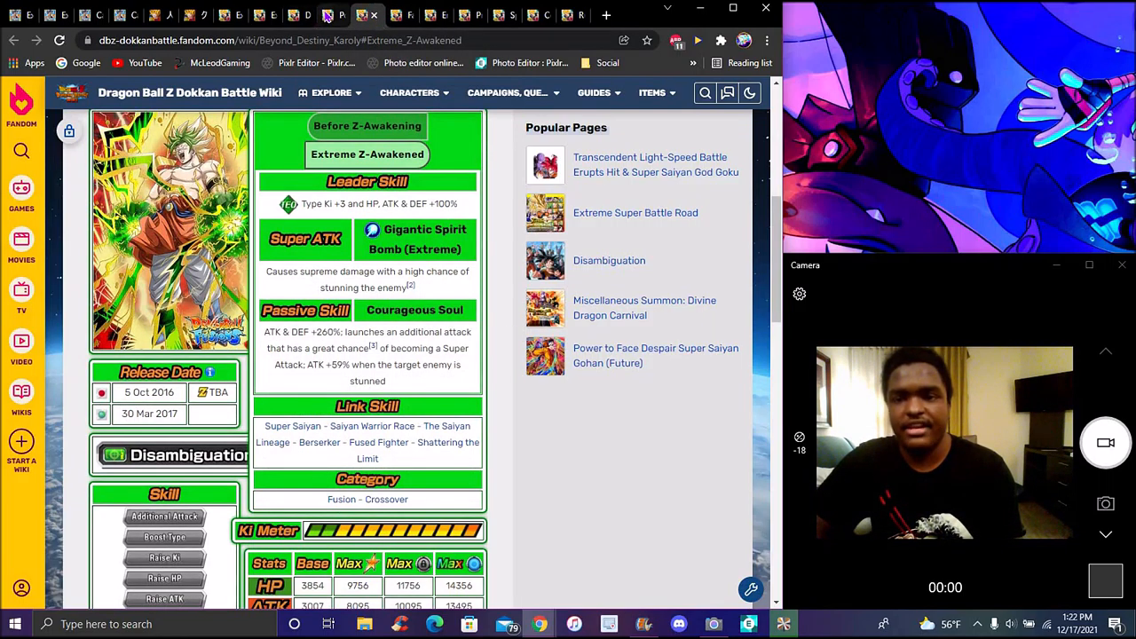
# Check Future Gohan's page, then bring up Proud Bloodline Bulpan's Extreme Z-Awakened page
pyautogui.click(657, 355)
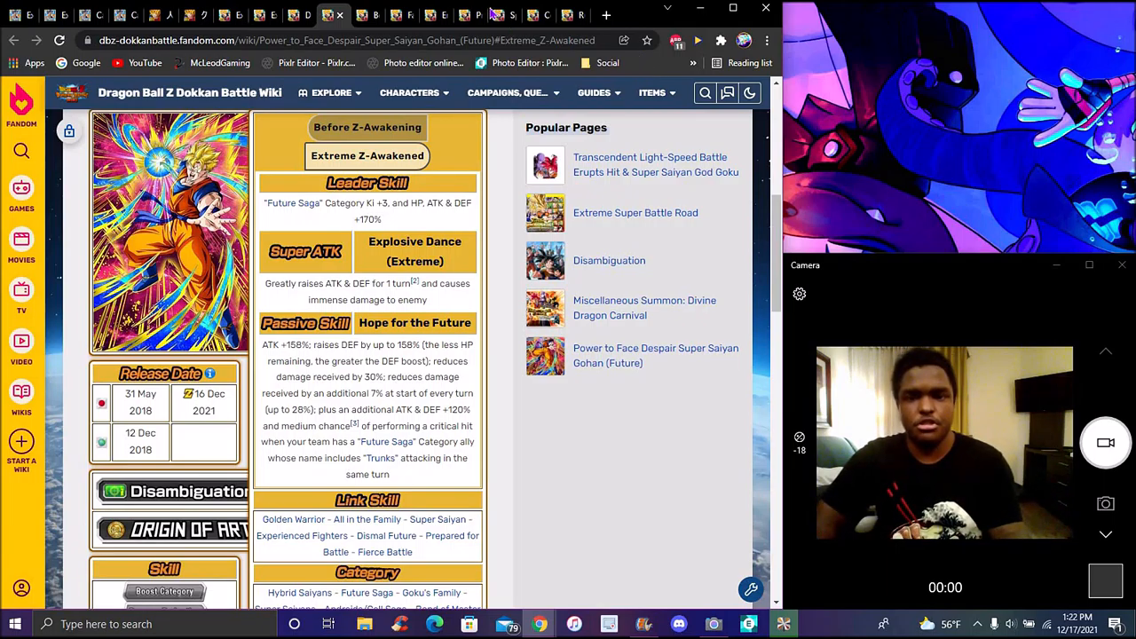
pyautogui.click(470, 14)
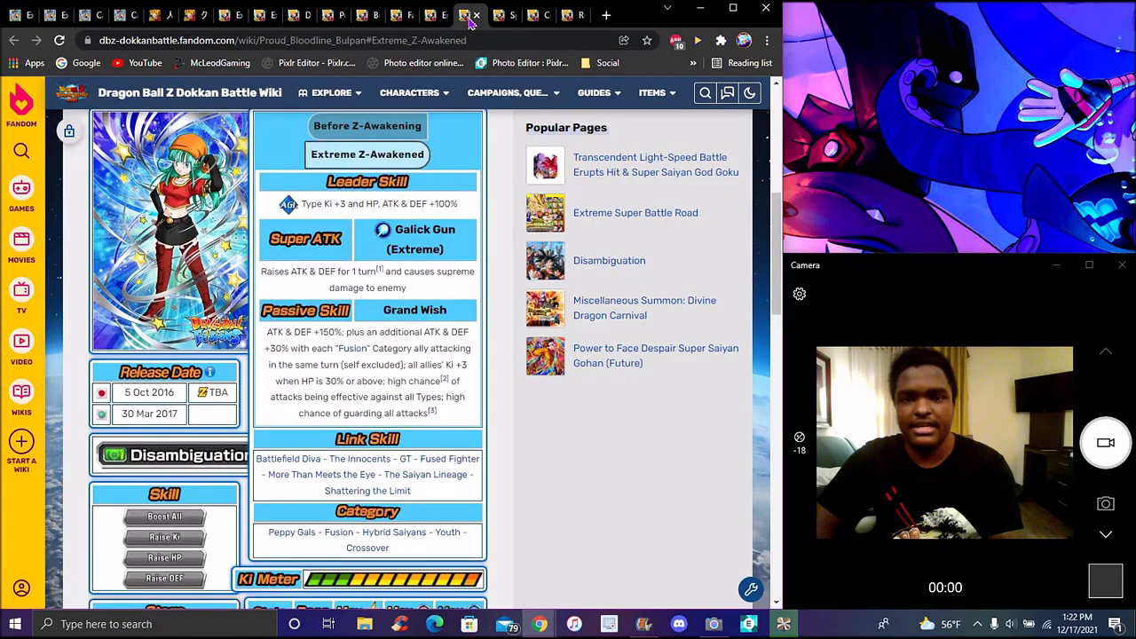
pyautogui.moveTo(419, 25)
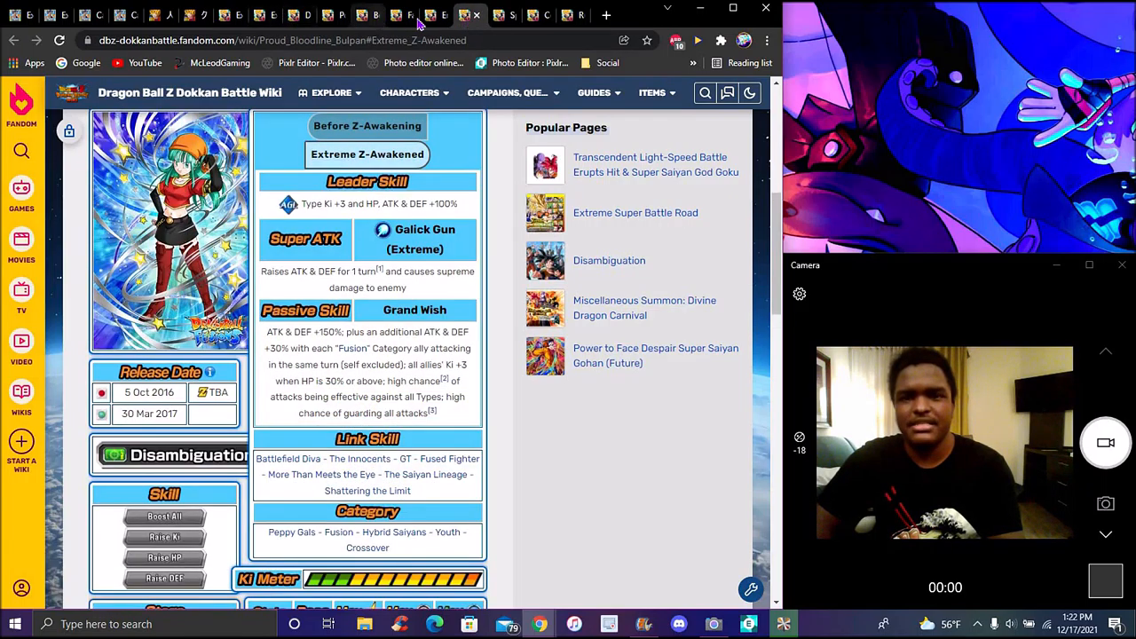